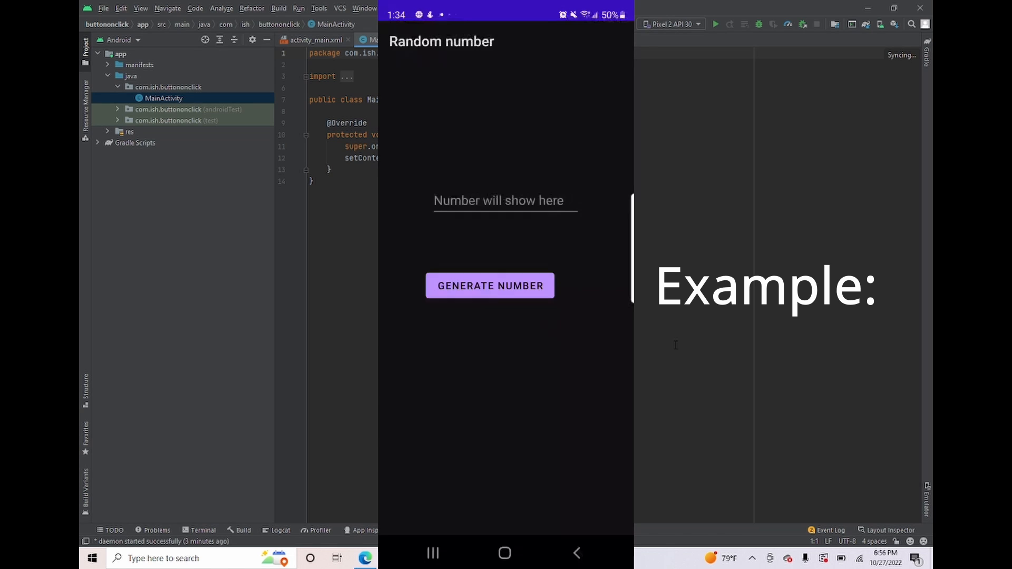
- Anchor the new Button to the layout bottom and raise it to a 188dp margin
left_click(490, 285)
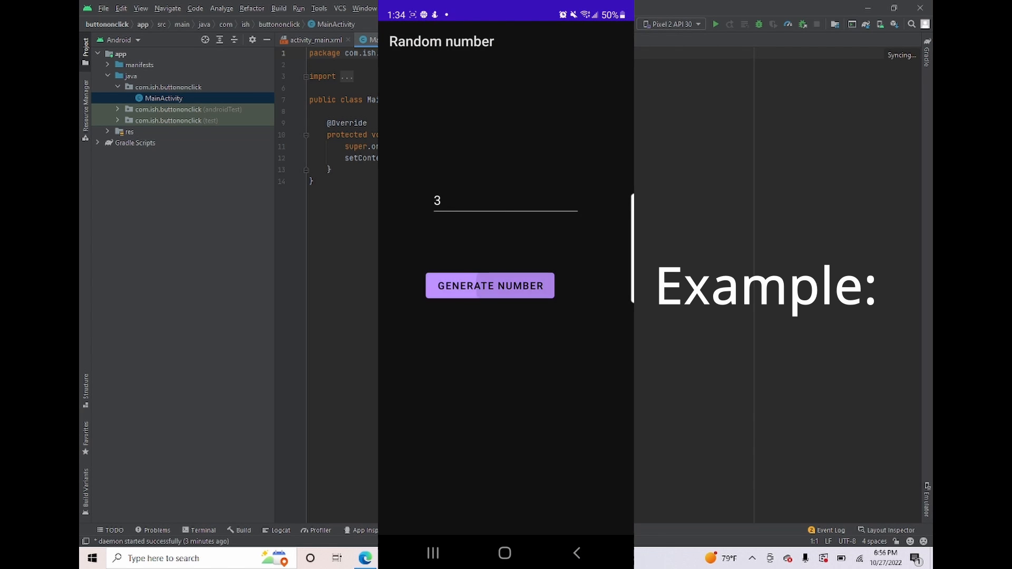
left_click(490, 286)
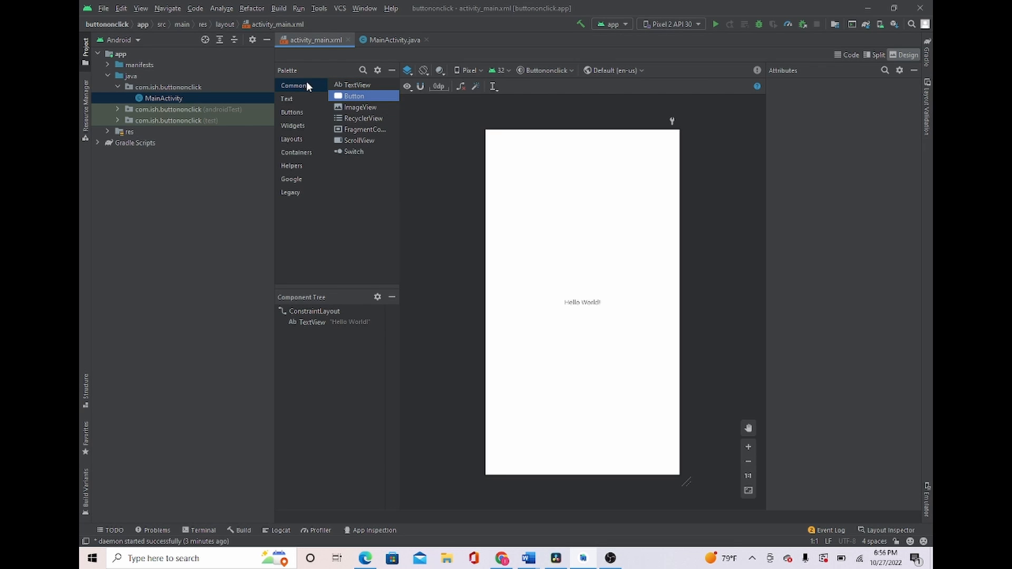
mouse_move(499, 168)
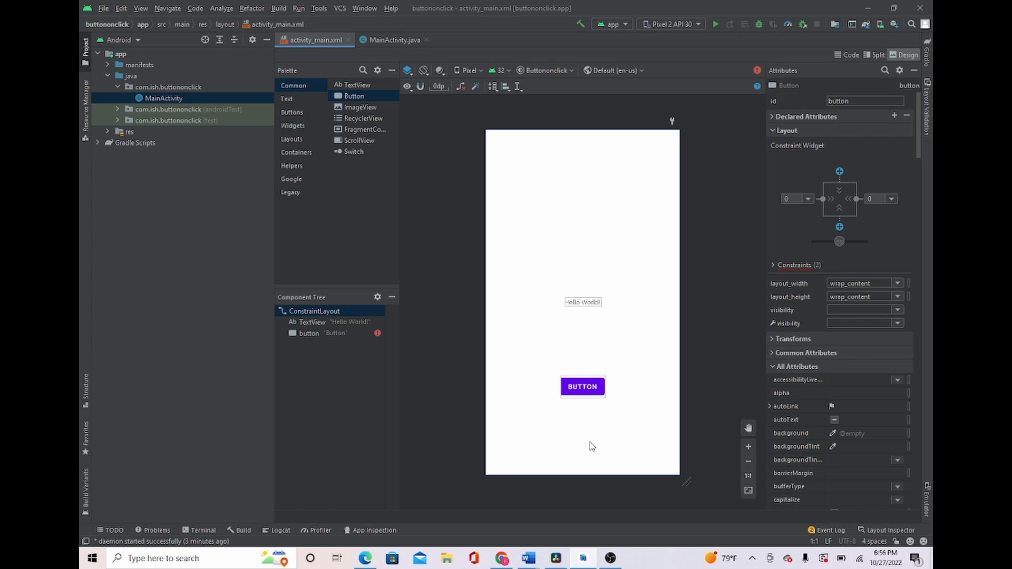
left_click(582, 385)
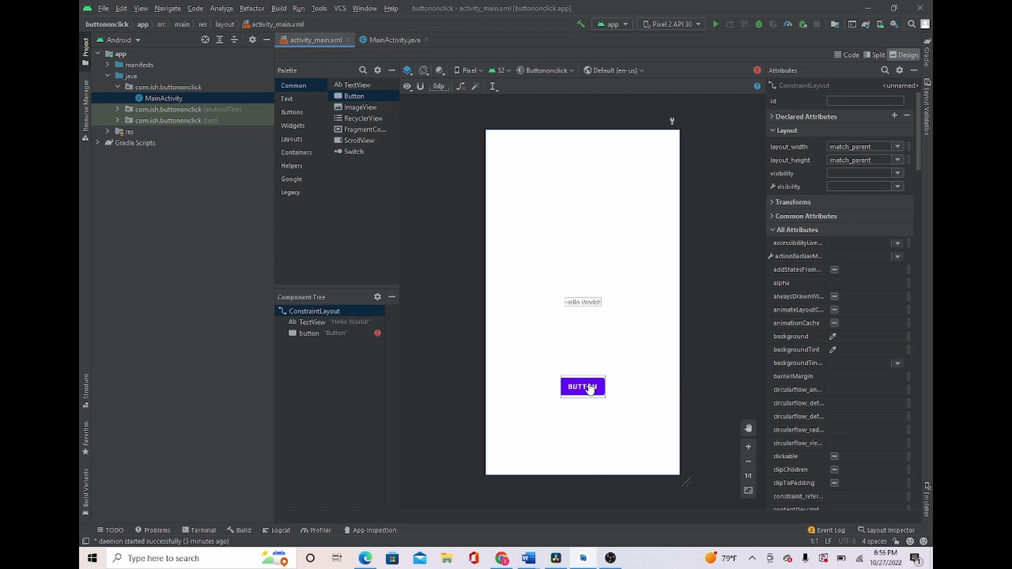
left_click(581, 386)
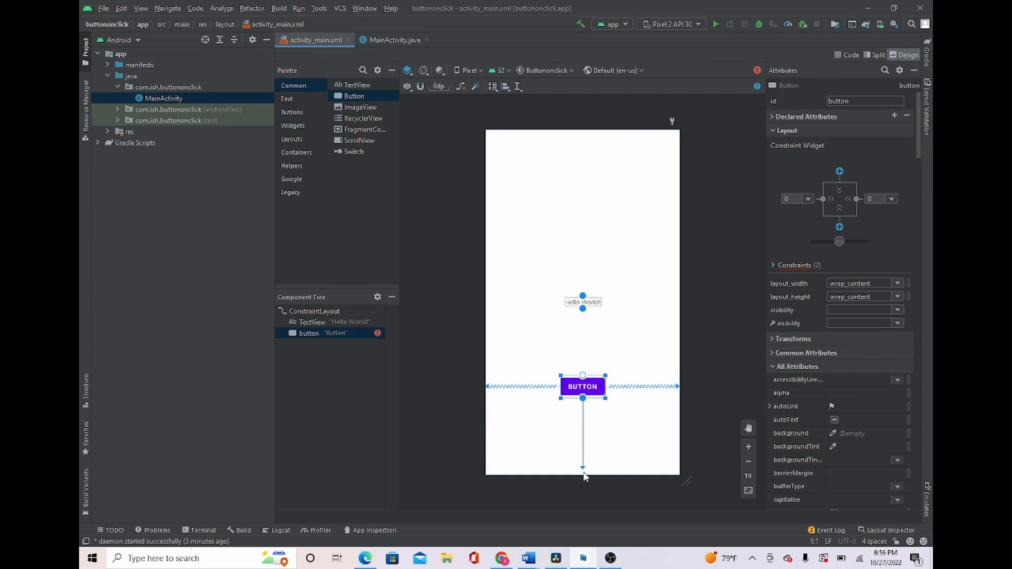
left_click_drag(582, 387, 581, 463)
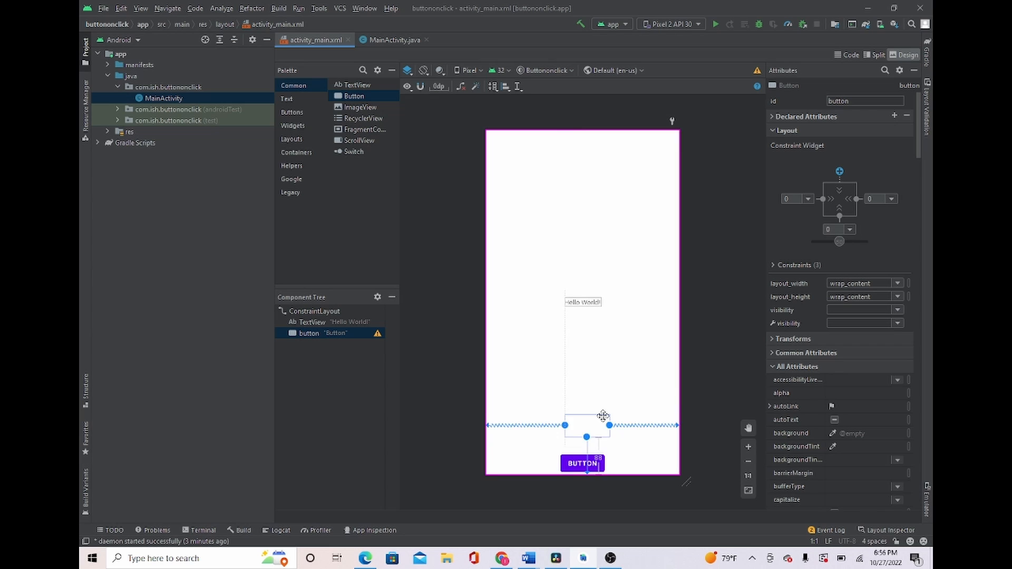
left_click_drag(583, 463, 581, 375)
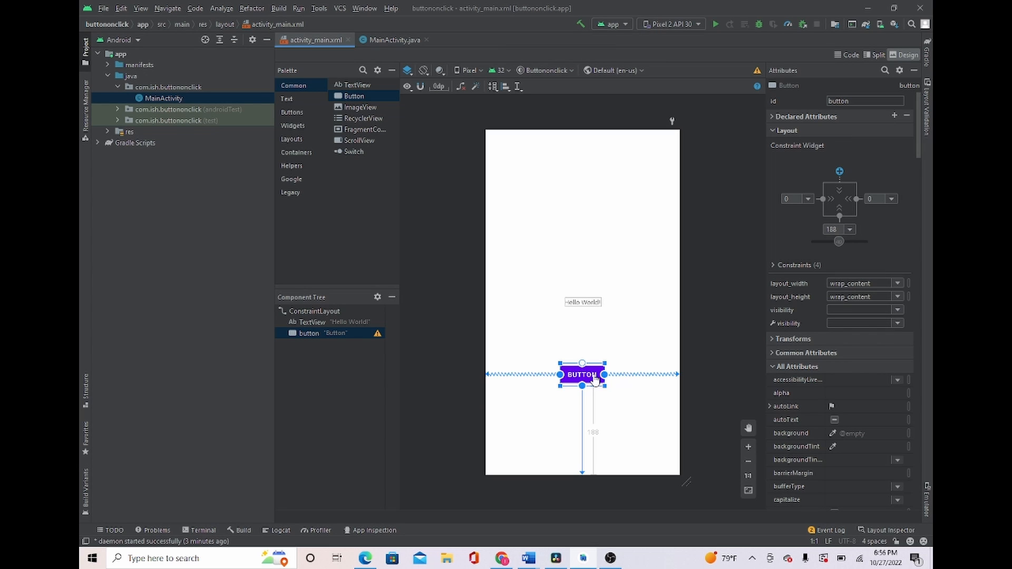
mouse_move(613, 346)
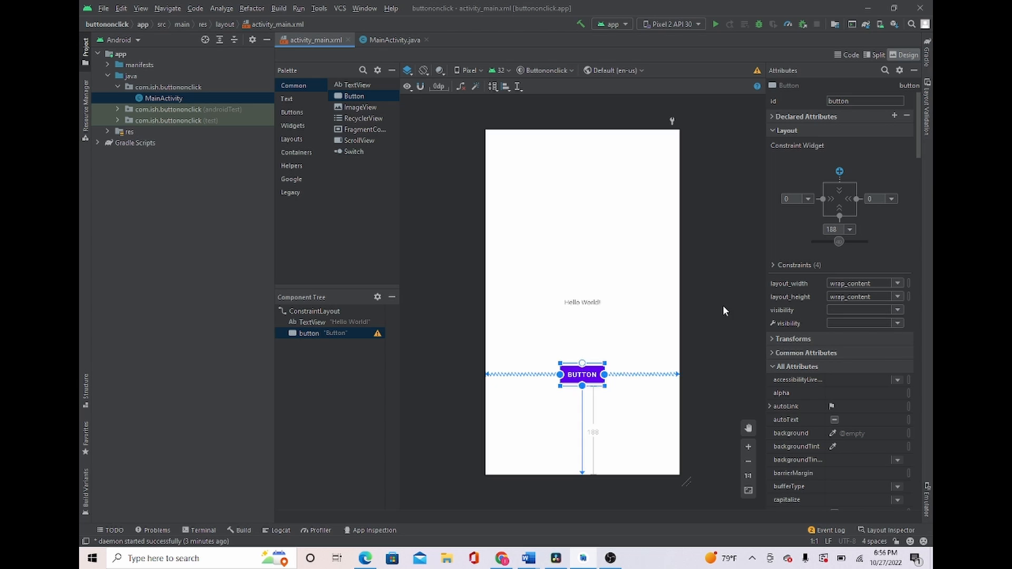
left_click(581, 302)
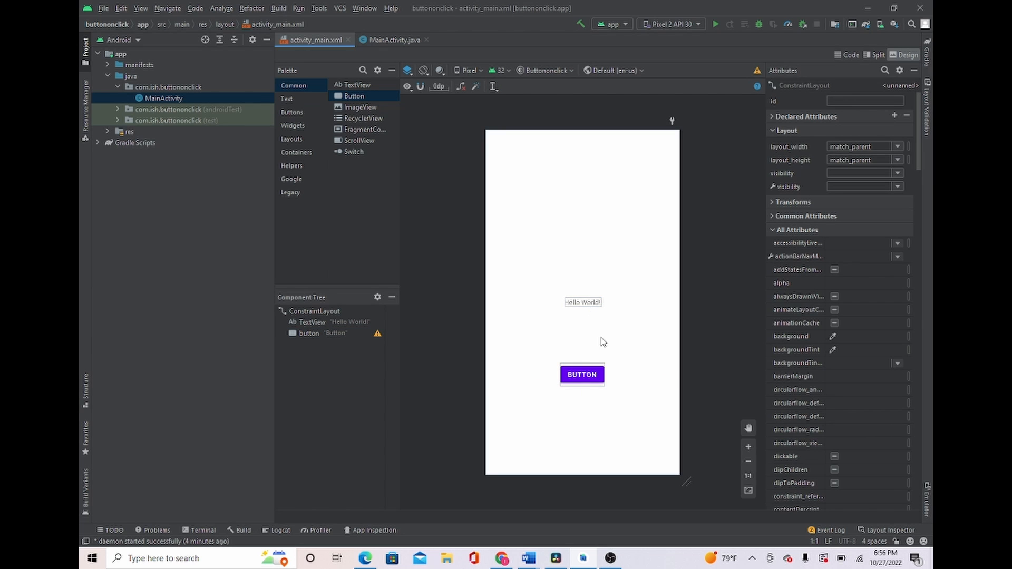
left_click(581, 302)
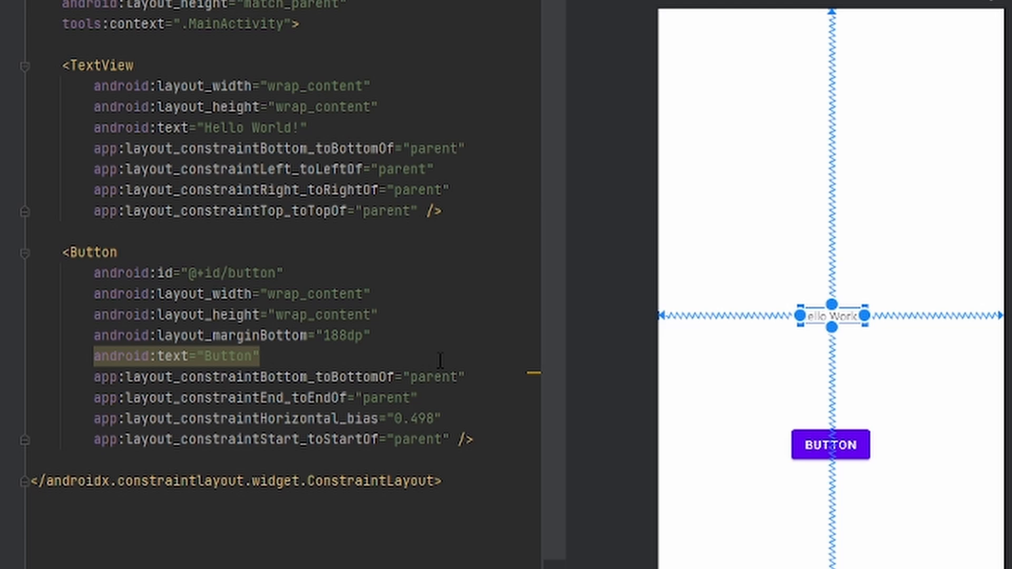
mouse_move(335, 71)
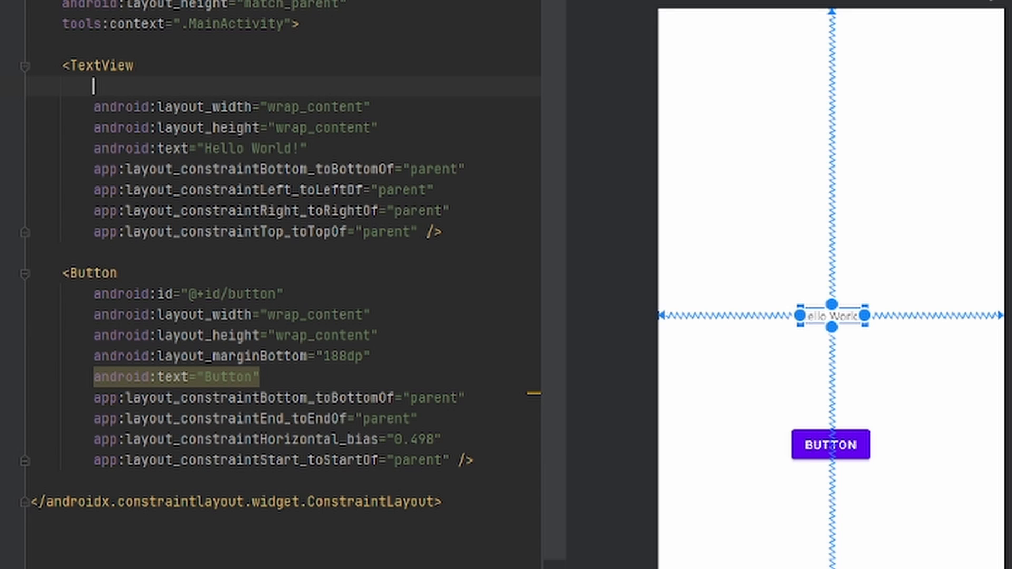
- Add android:id="@+id/textview" to the Hello World TextView in activity_main.xml
type("id:id=\"@+id/")
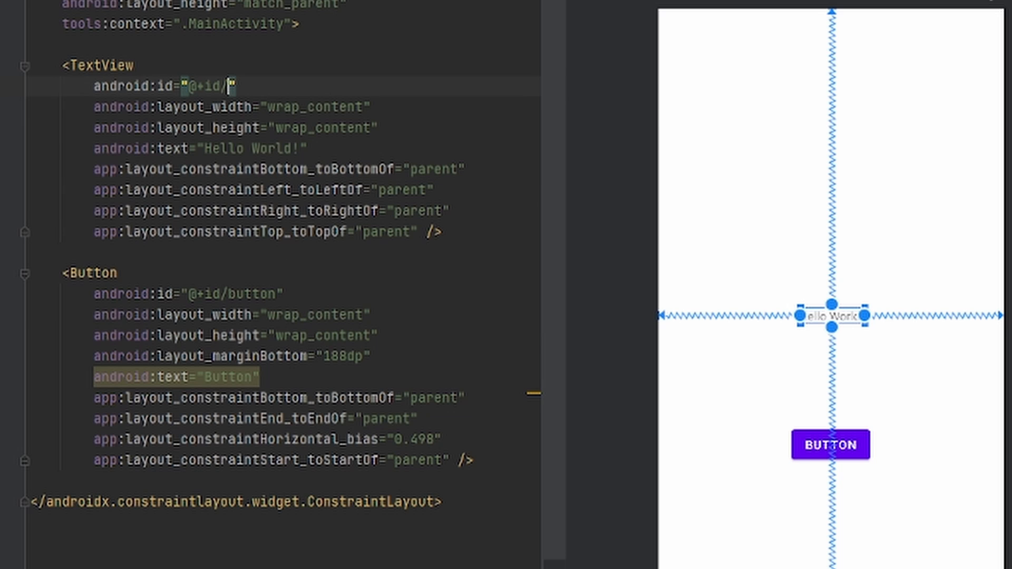
type("text")
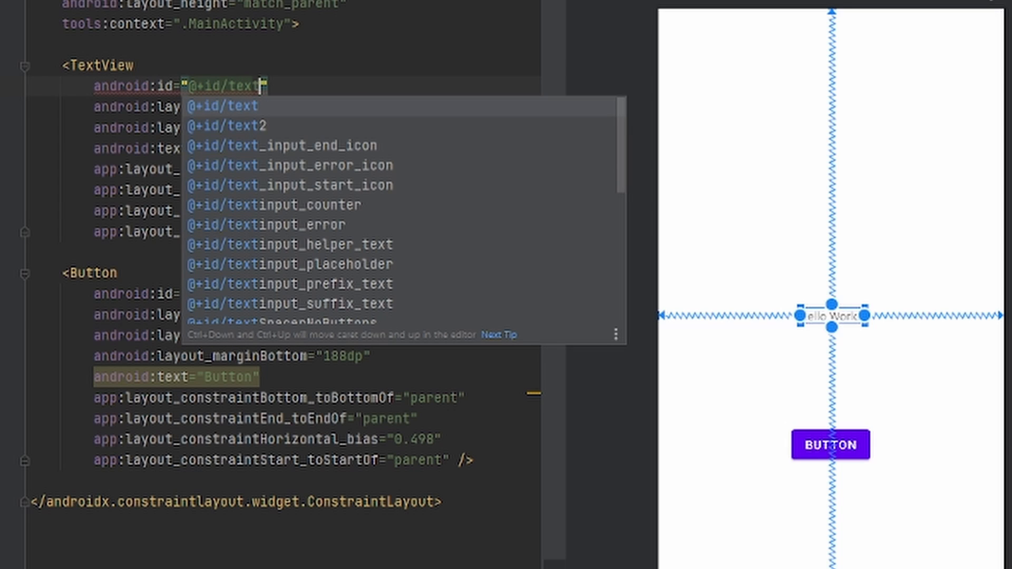
type("view")
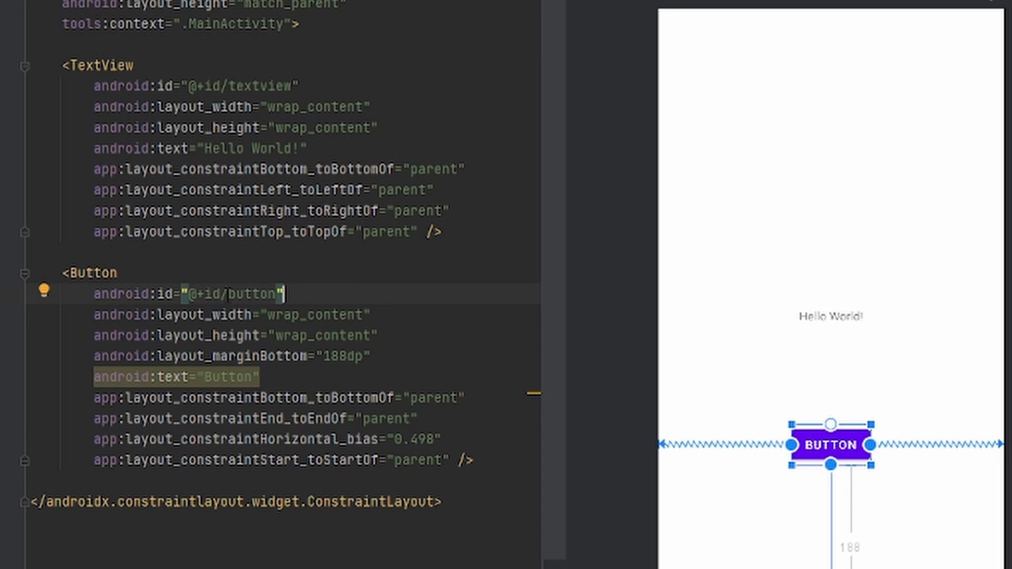
mouse_move(321, 298)
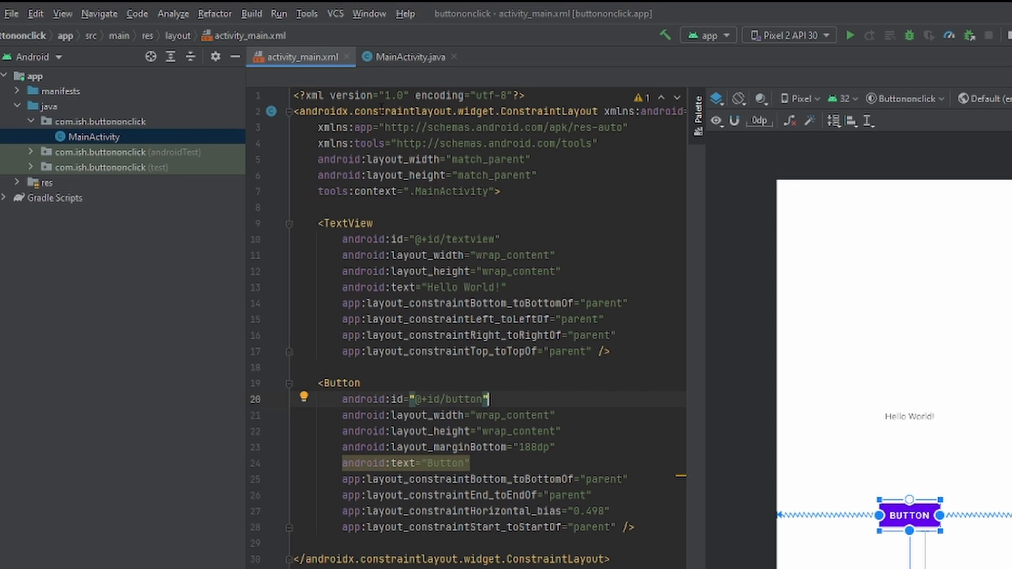
- Declare a TextView field named textView at the top of MainActivity
left_click(405, 56)
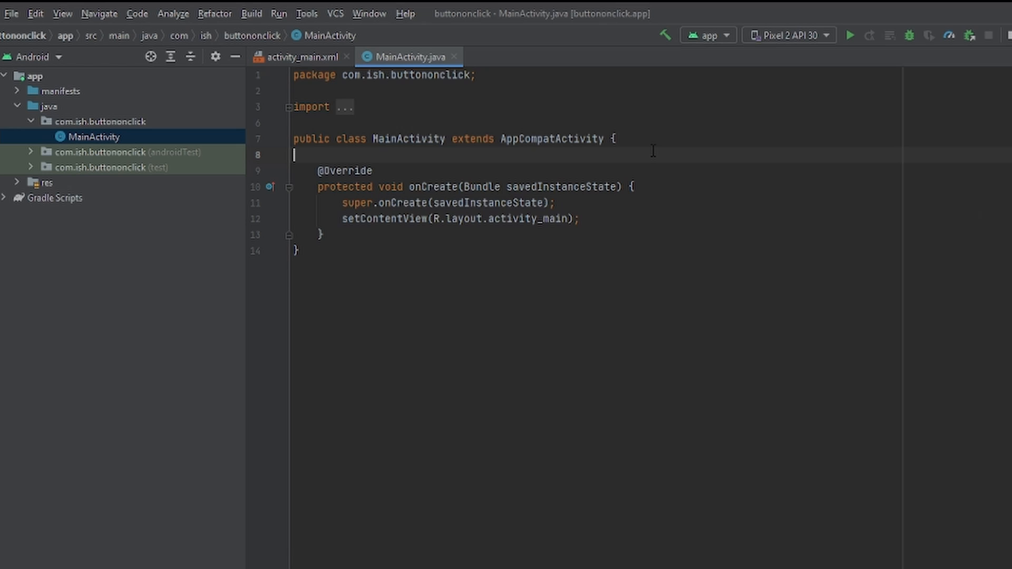
key("enter")
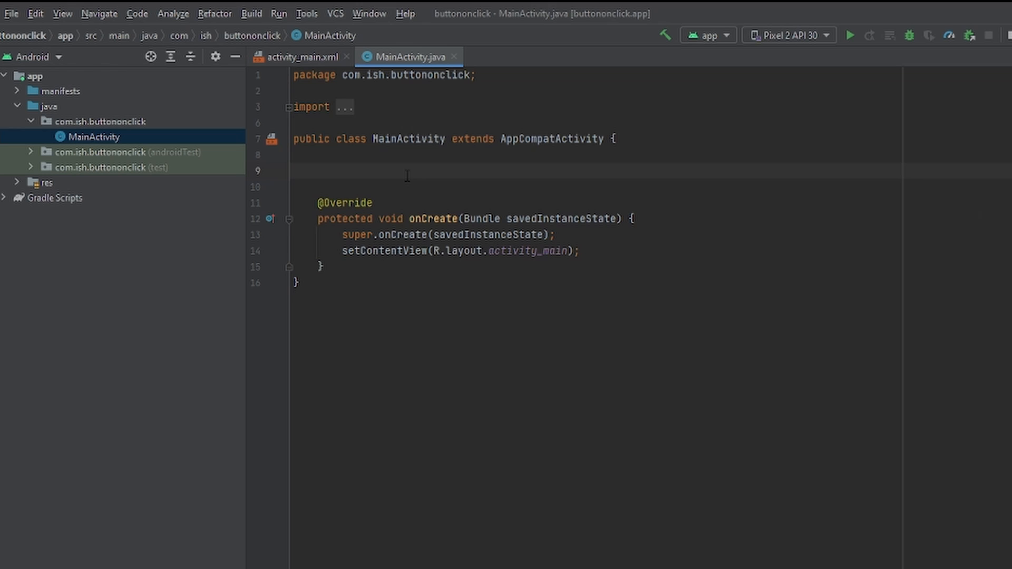
type("Text")
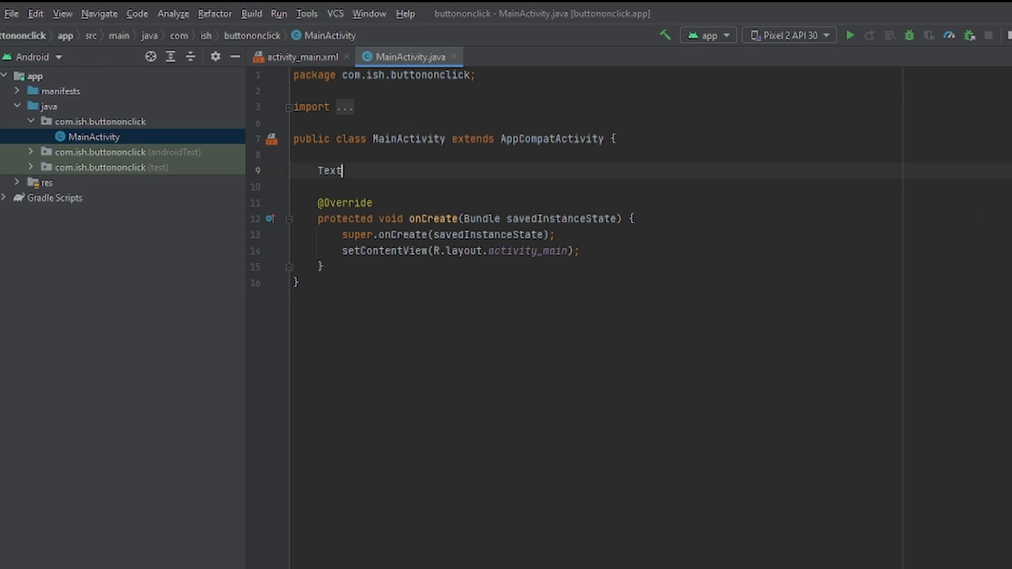
type("vi")
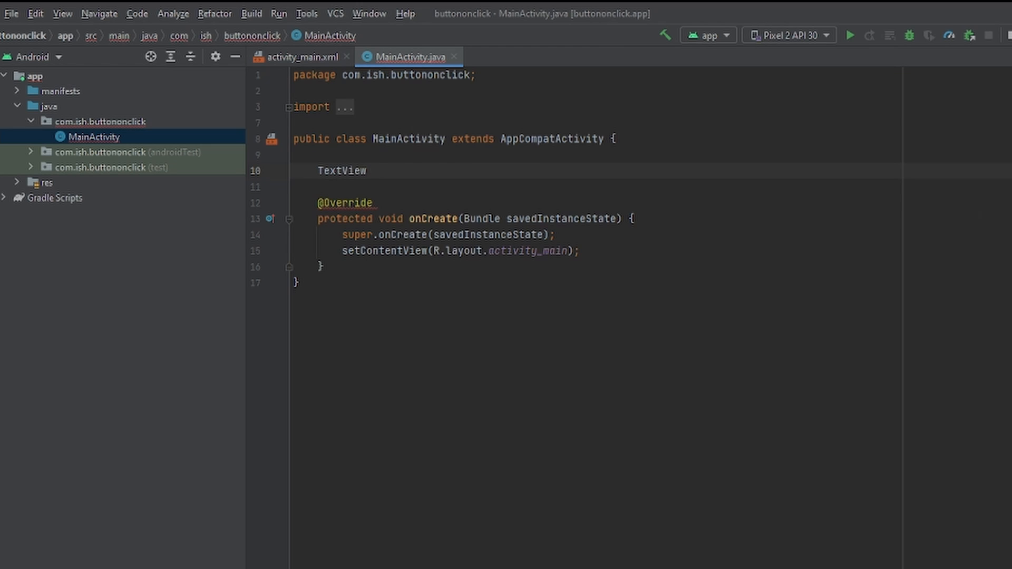
type("textView;")
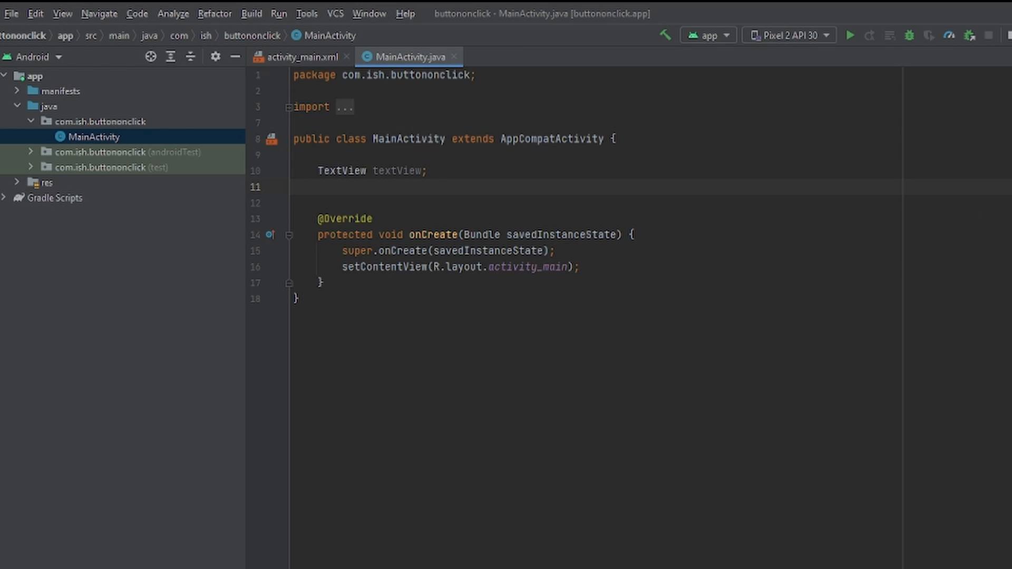
- Declare a Button field named button below the textView field
type("B")
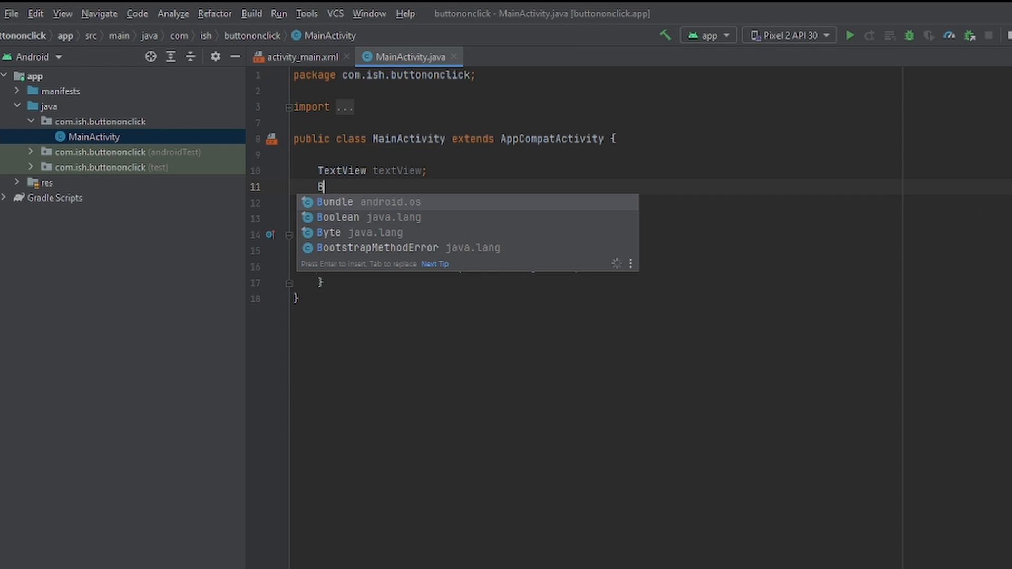
type("utton")
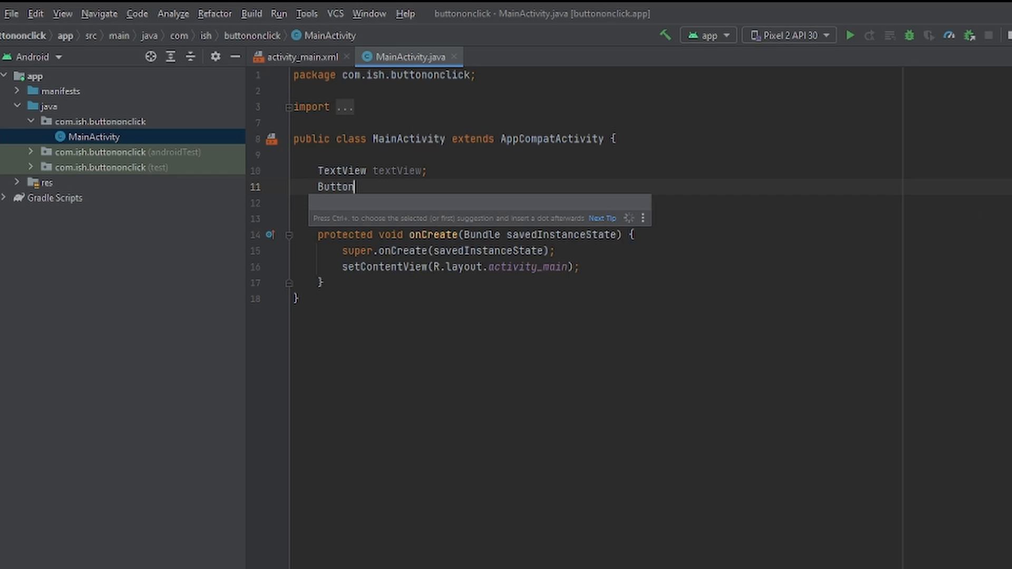
type("butt")
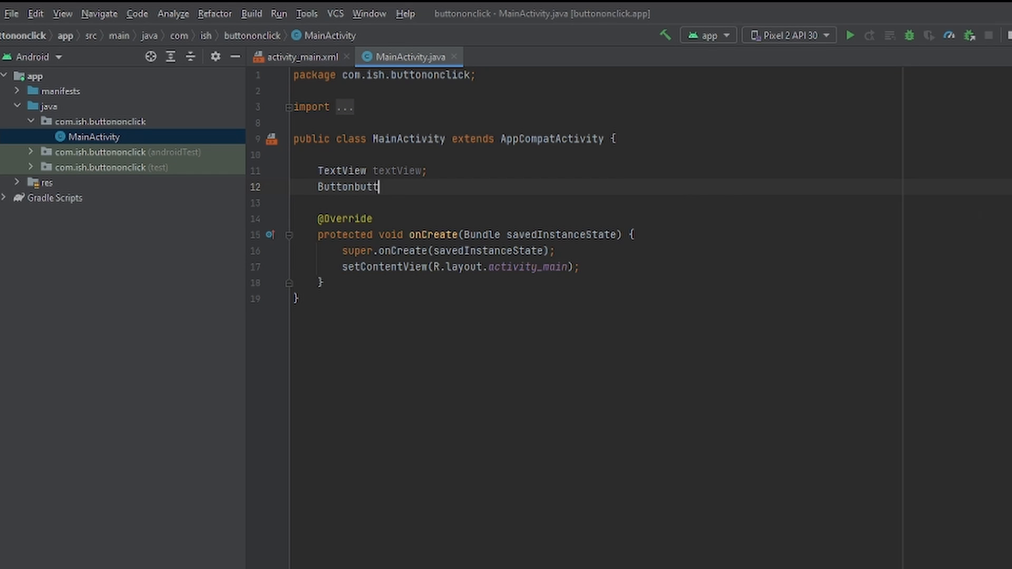
key("BackSpace")
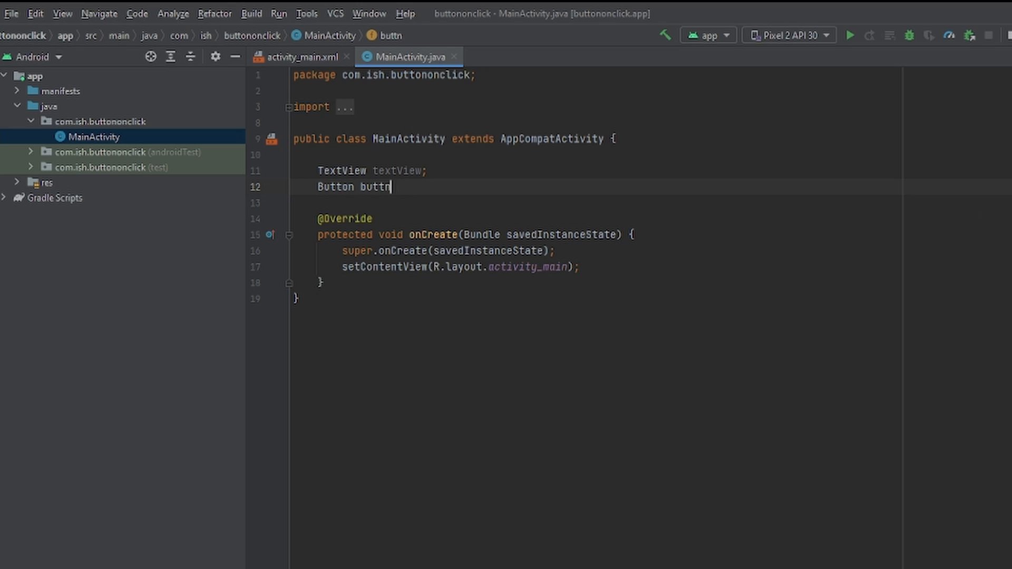
type("n")
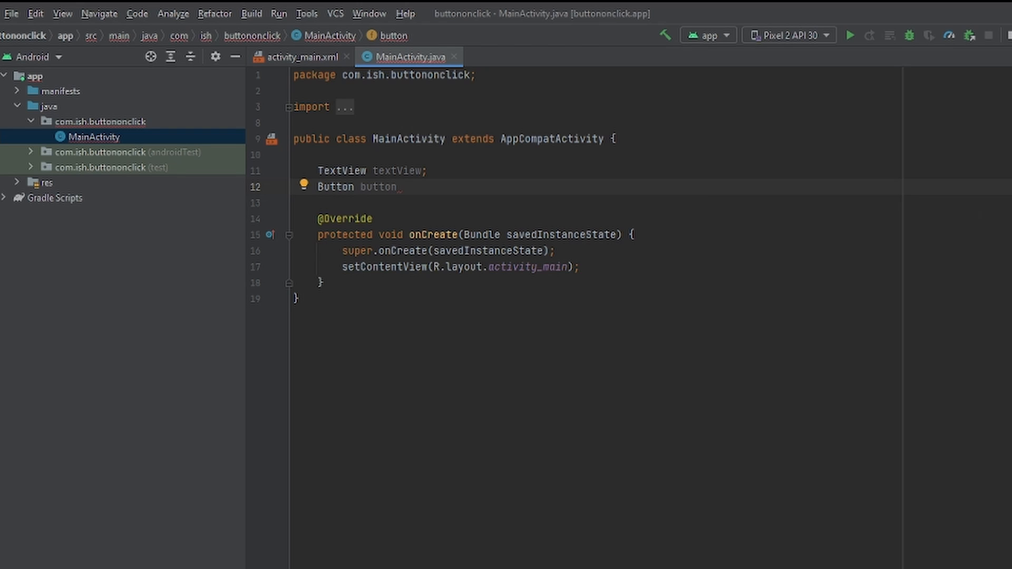
type(";")
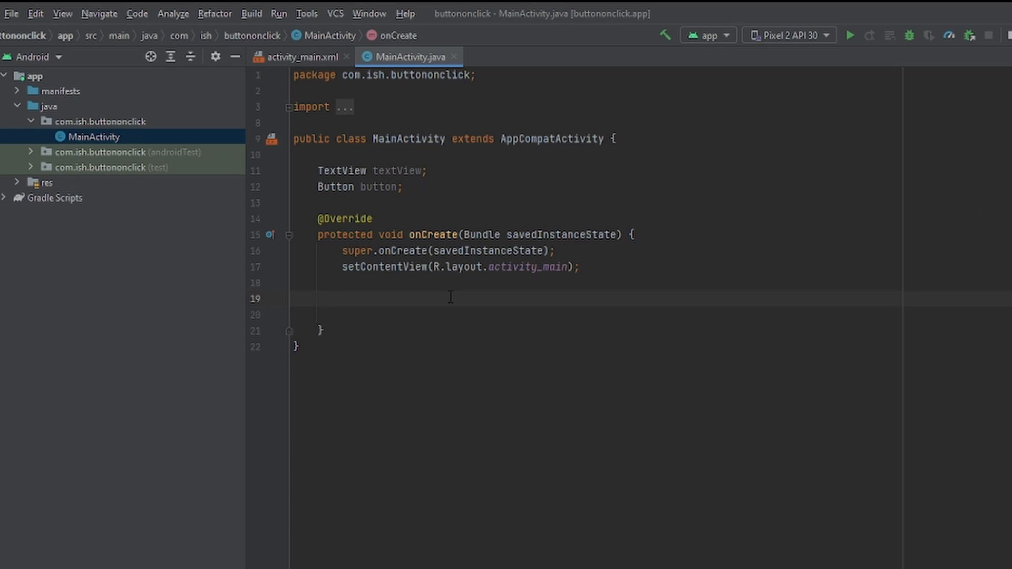
- Finish binding textView with findViewById(R.id.textview) in onCreate
type("textView = findViewById(R")
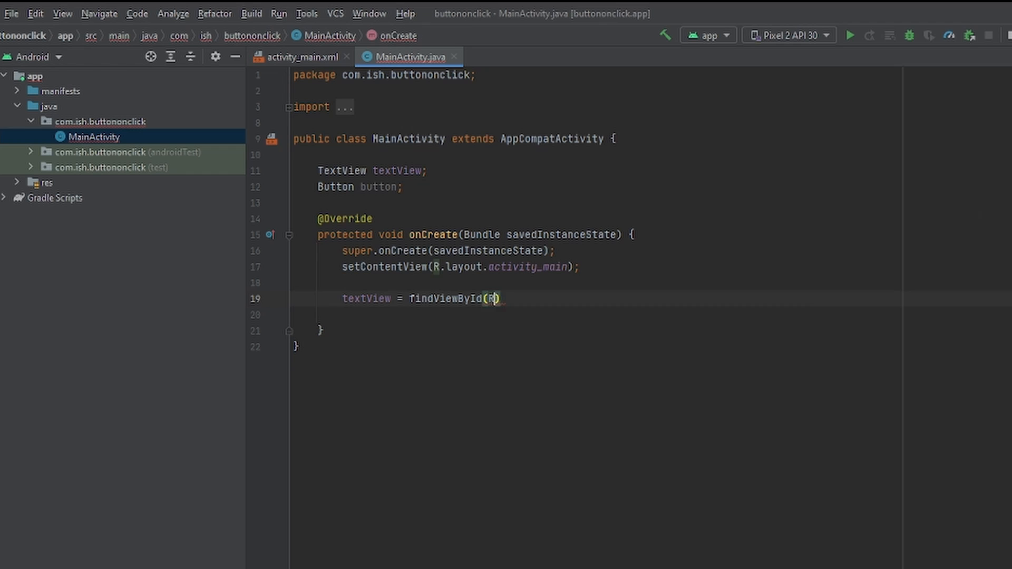
type(".id.textview")
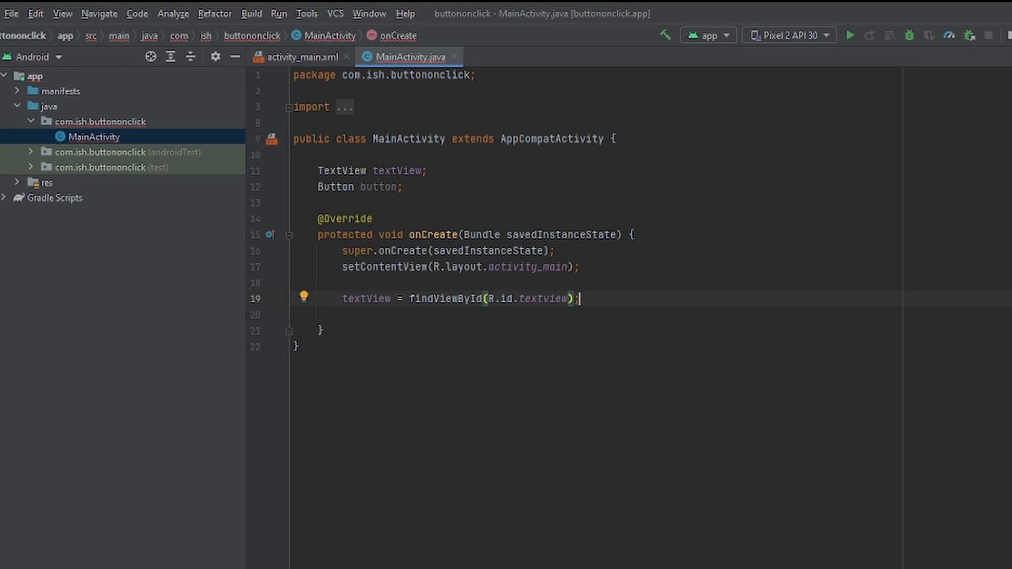
key("Enter")
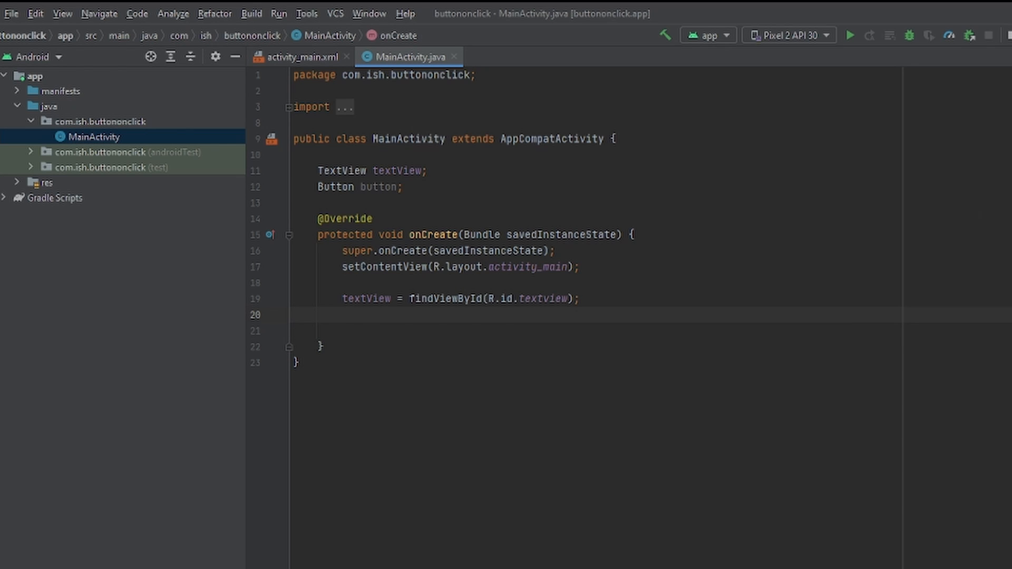
- Bind button with findViewById(R.id.button), picking the id from autocomplete
type("button")
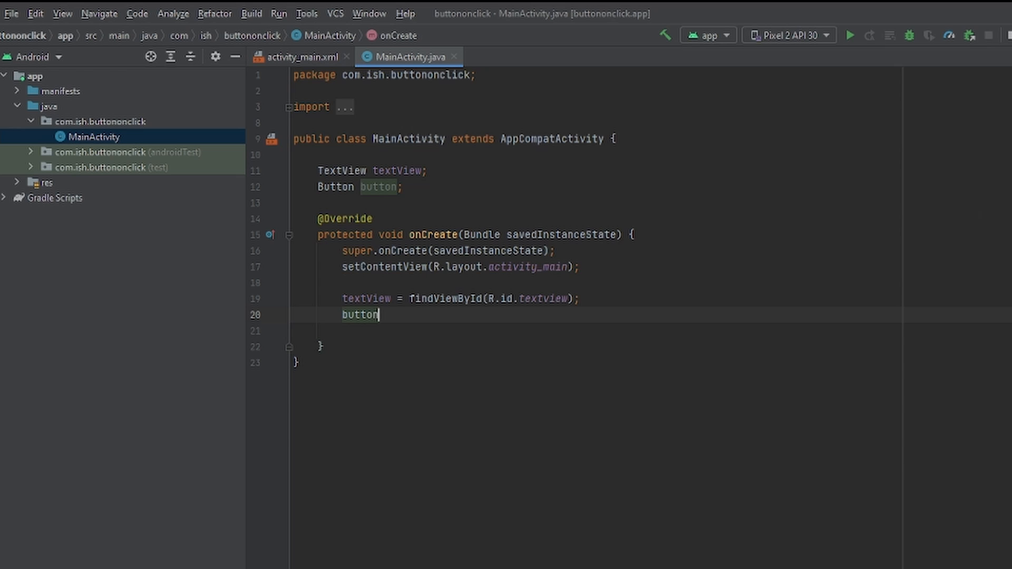
type("= find")
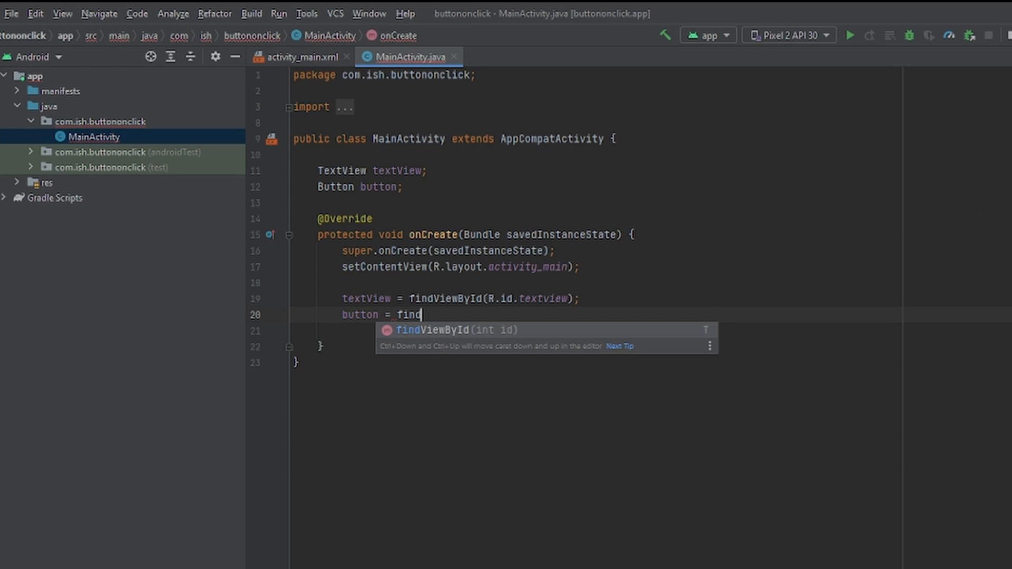
type("ViewById(R")
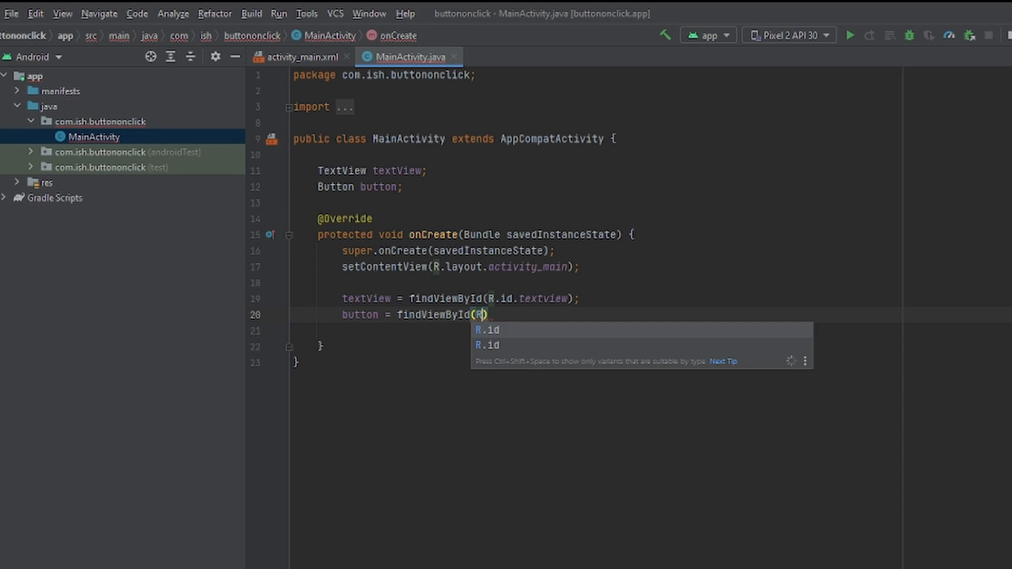
type(".id.")
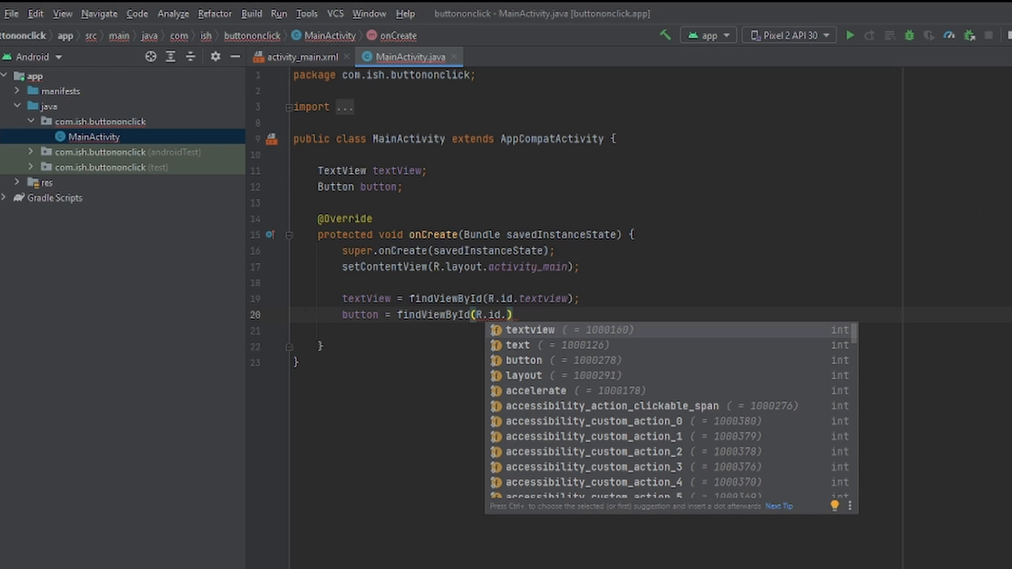
key("down")
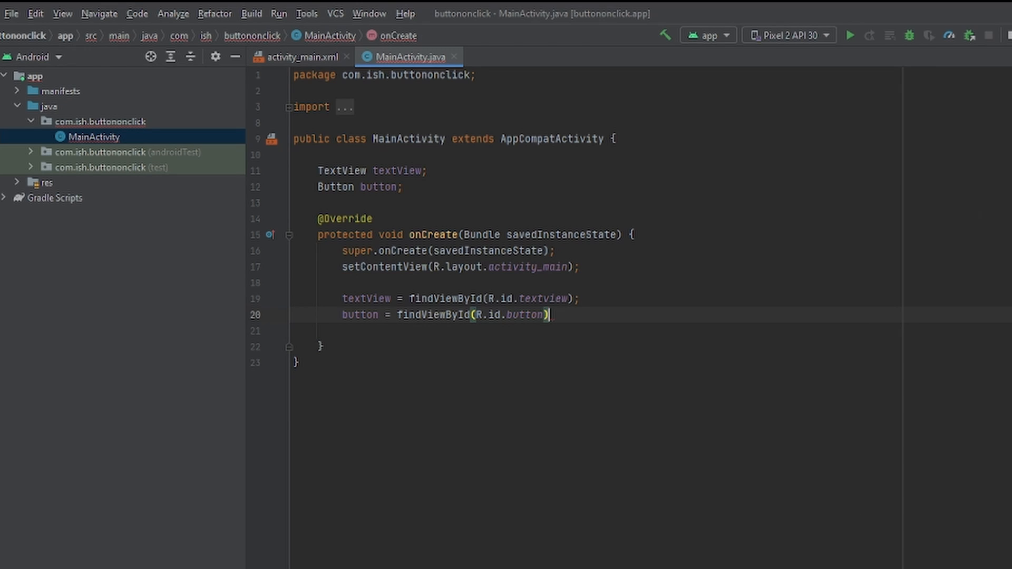
type(";")
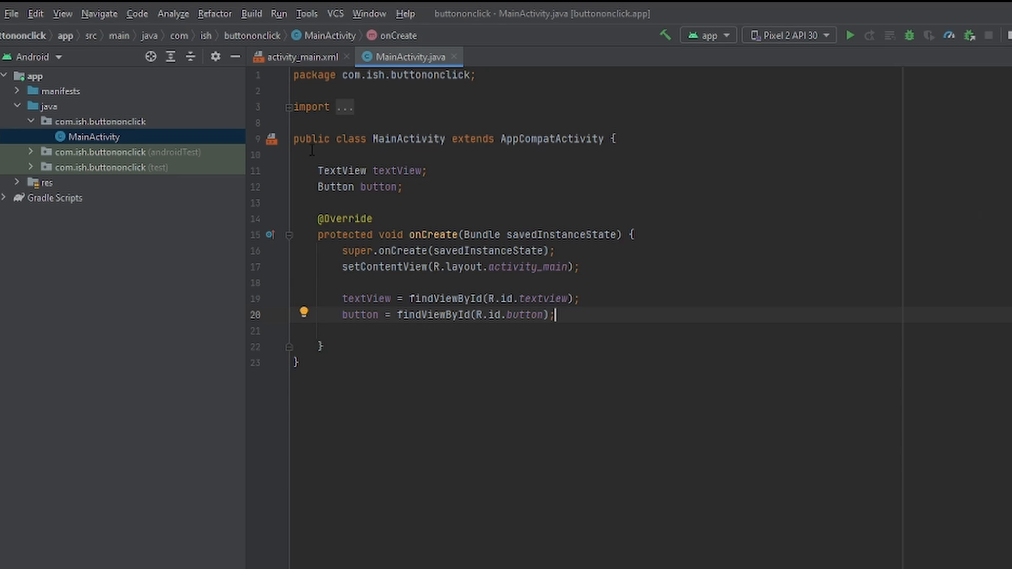
- Set the Hello World! TextView's textSize to 25sp in activity_main.xml
left_click(301, 57)
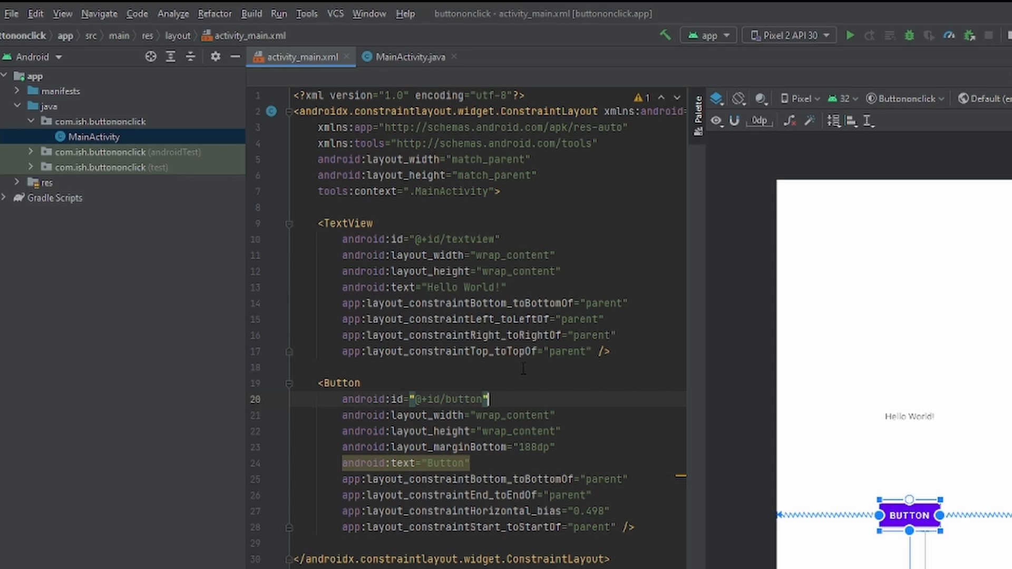
double_click(446, 399)
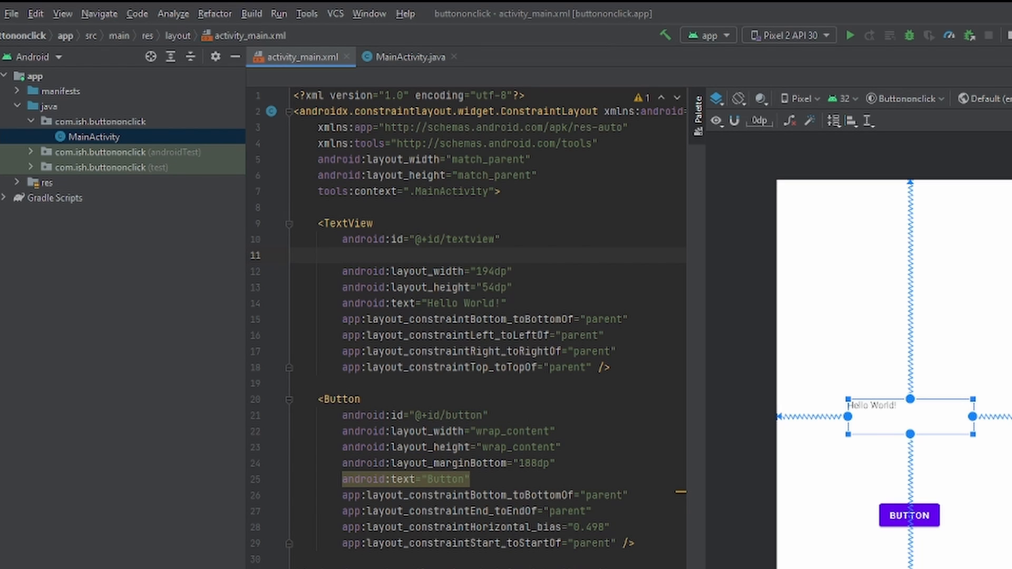
type("textSize=\"")
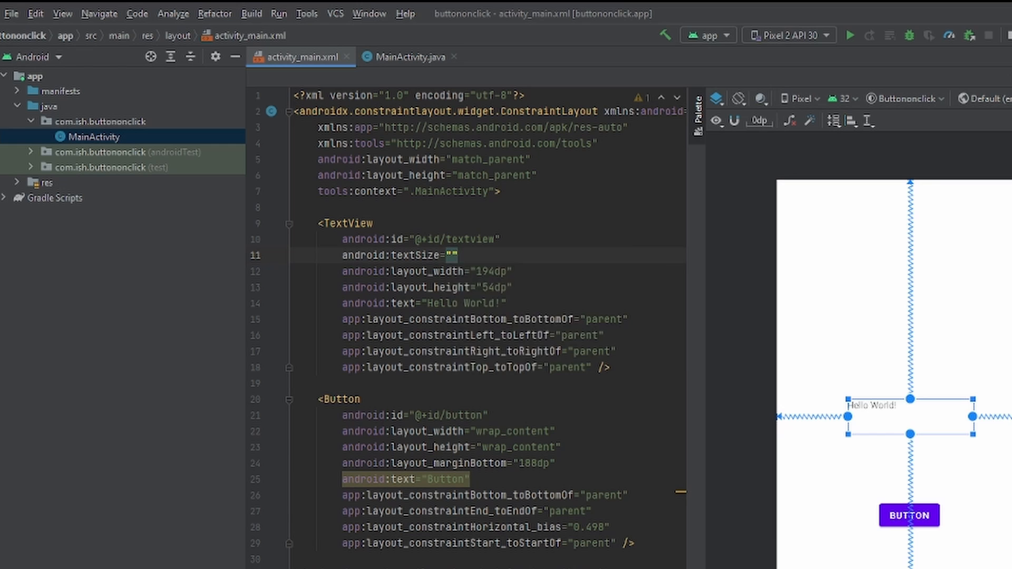
type("25sp")
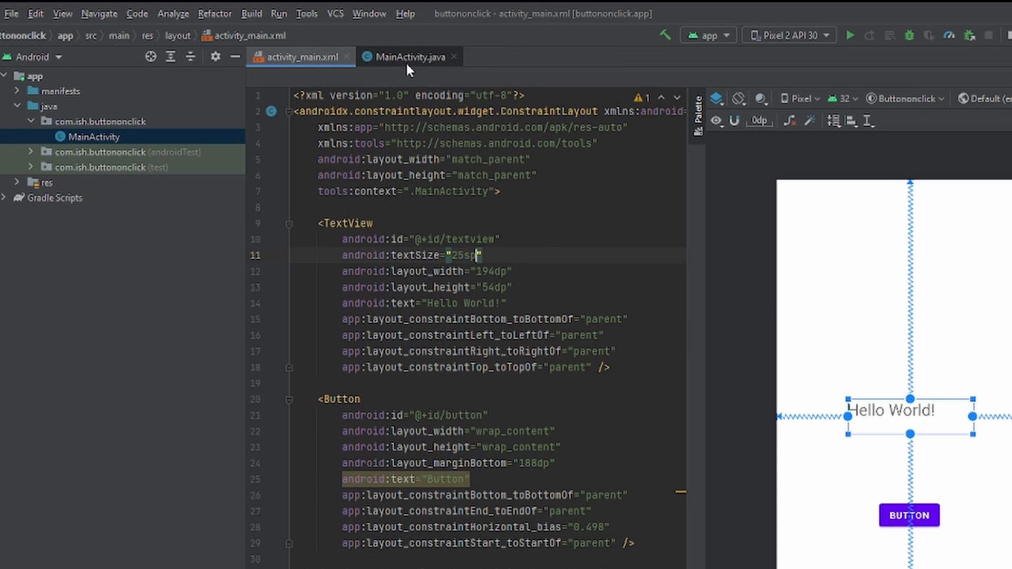
- Add button.setOnClickListener(new View.OnClickListener) with an autocompleted empty onClick(View view)
left_click(410, 57)
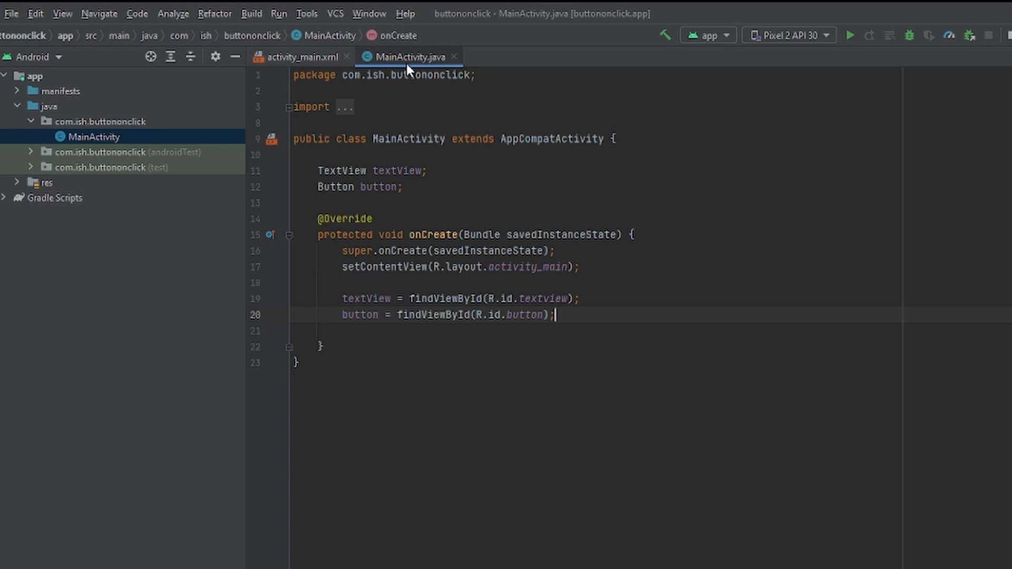
key("enter")
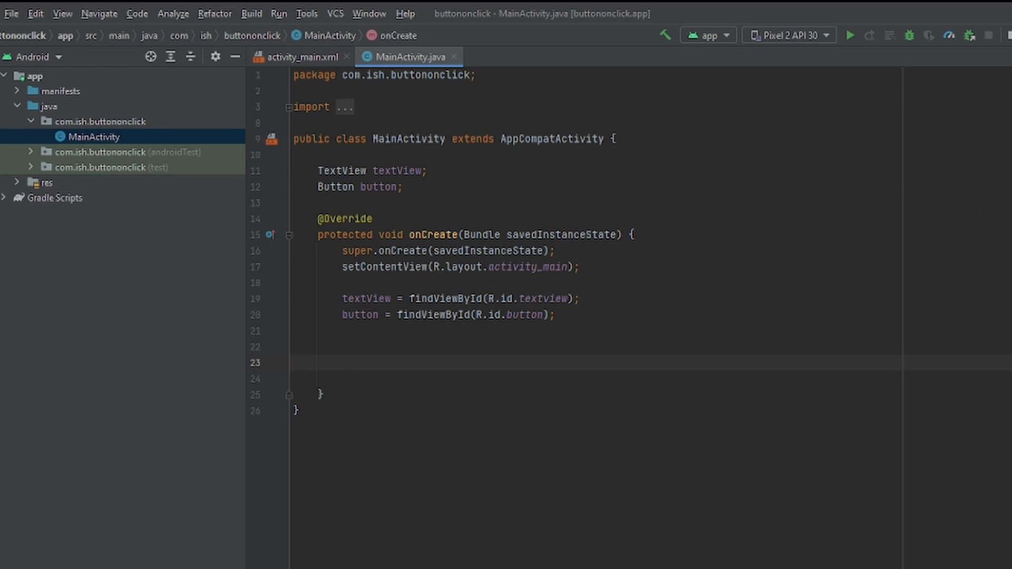
type("button")
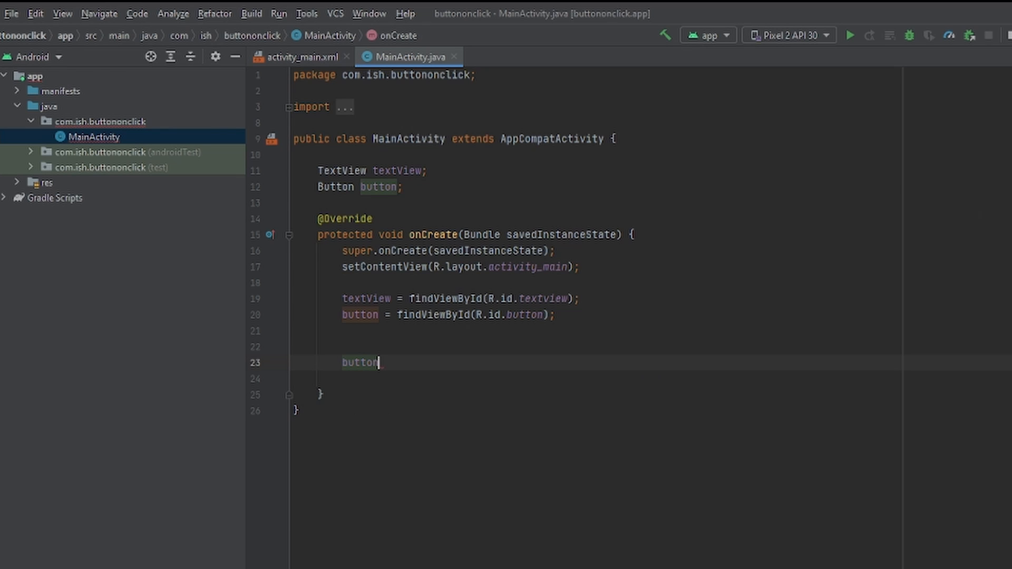
type(".")
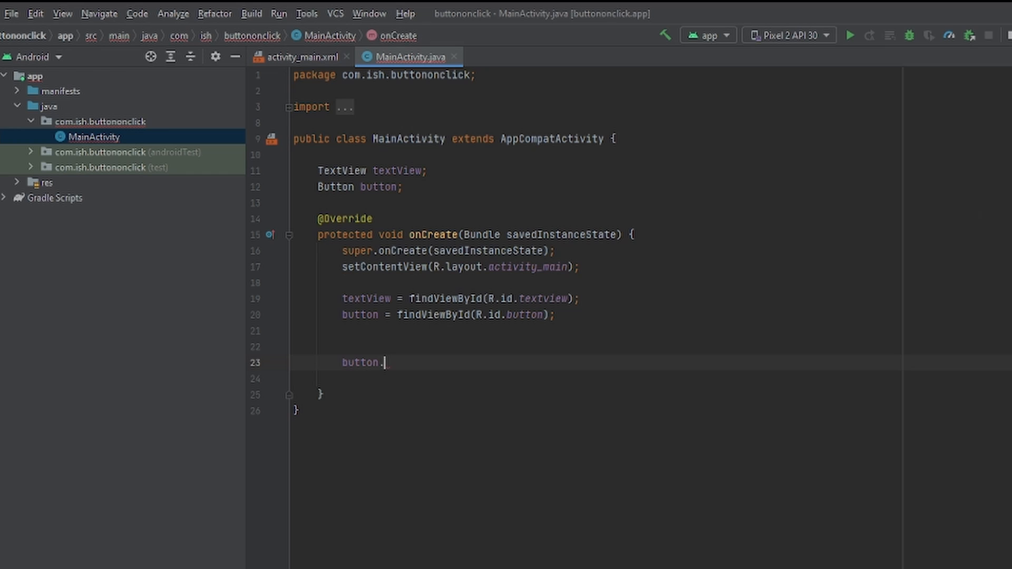
type(".")
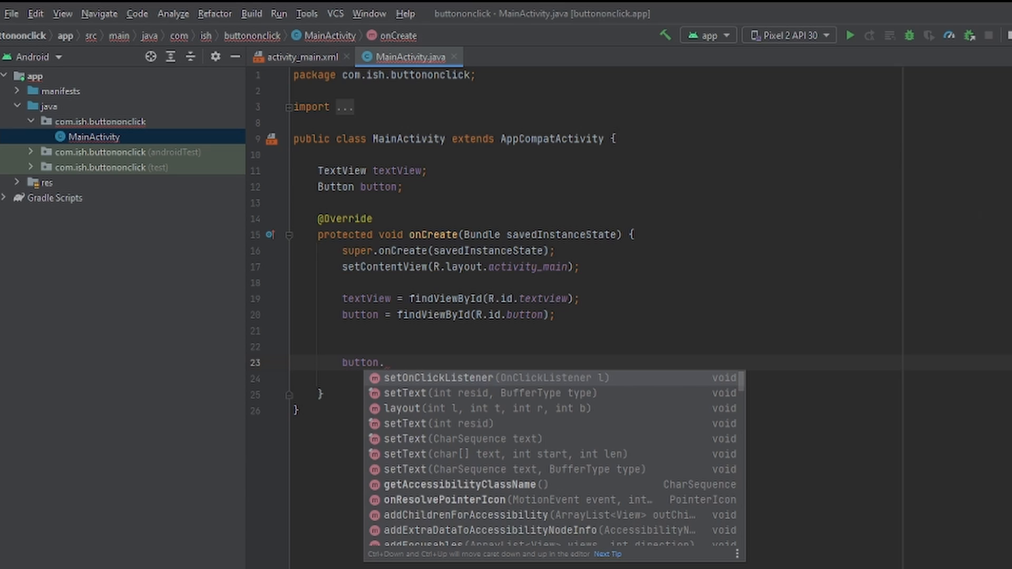
left_click(425, 377)
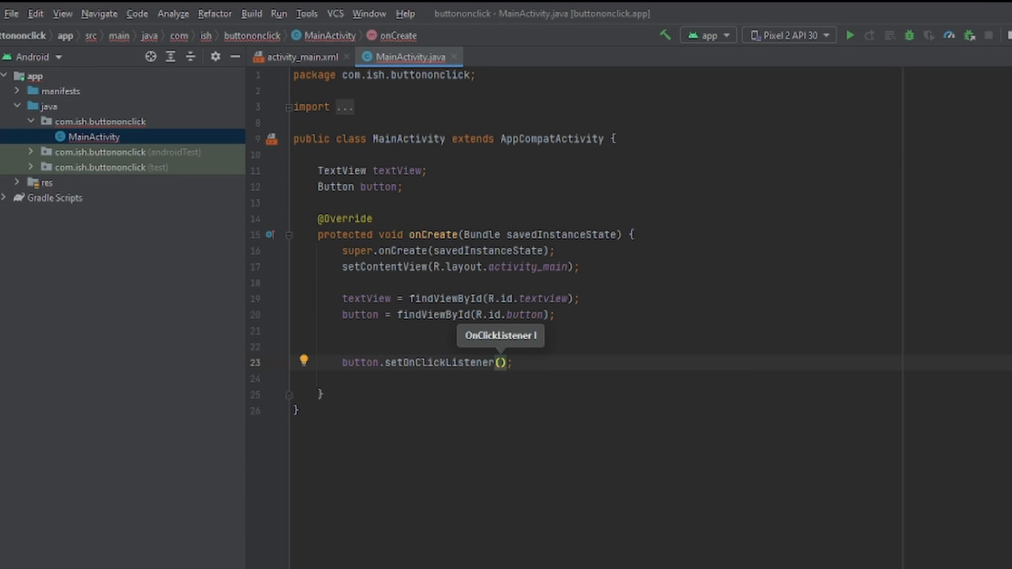
type("new")
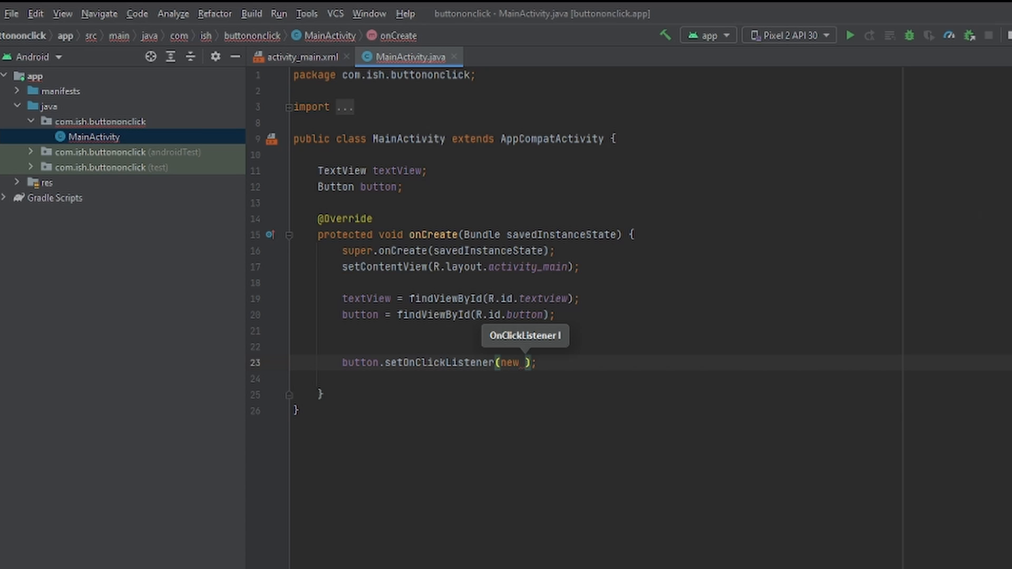
type("V")
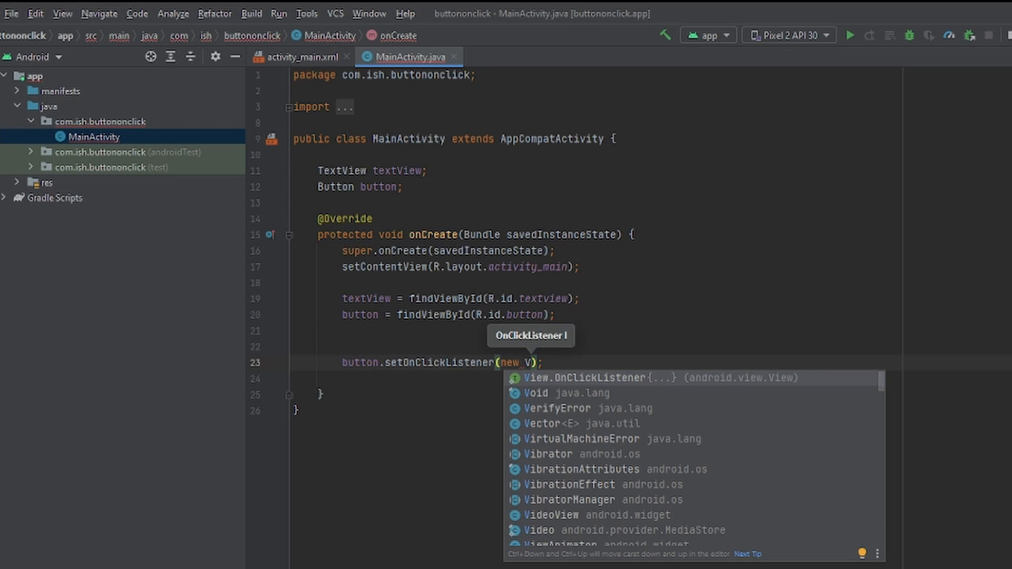
mouse_move(520, 386)
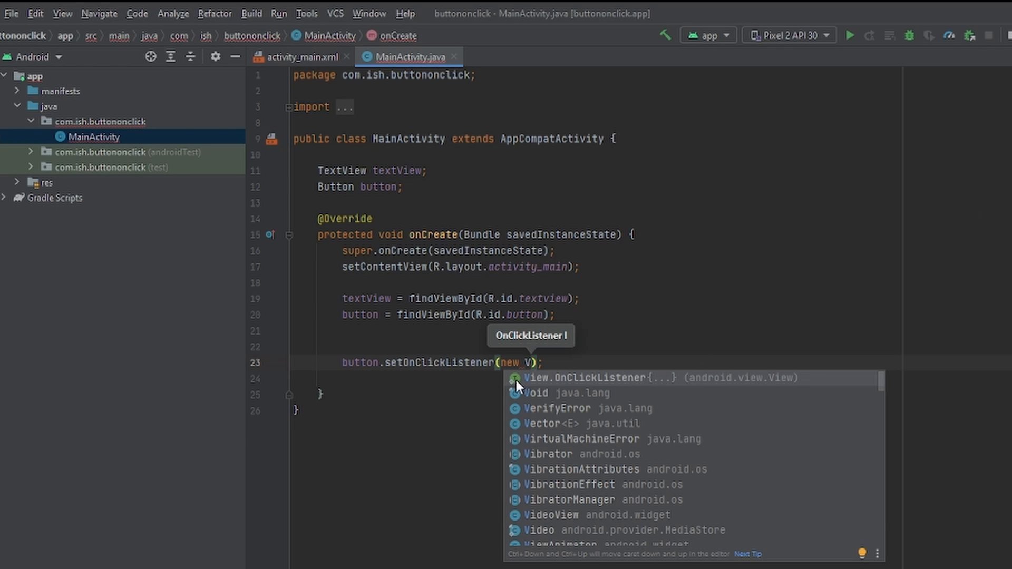
left_click(615, 377)
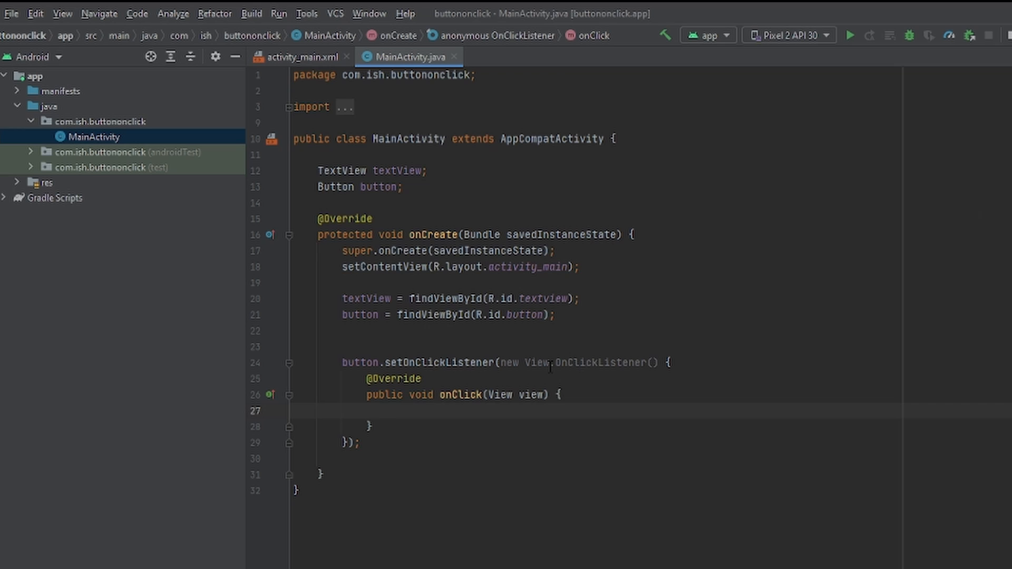
- Make onClick call textView.setText("We pressed the button") and run the app on the phone
type("textView")
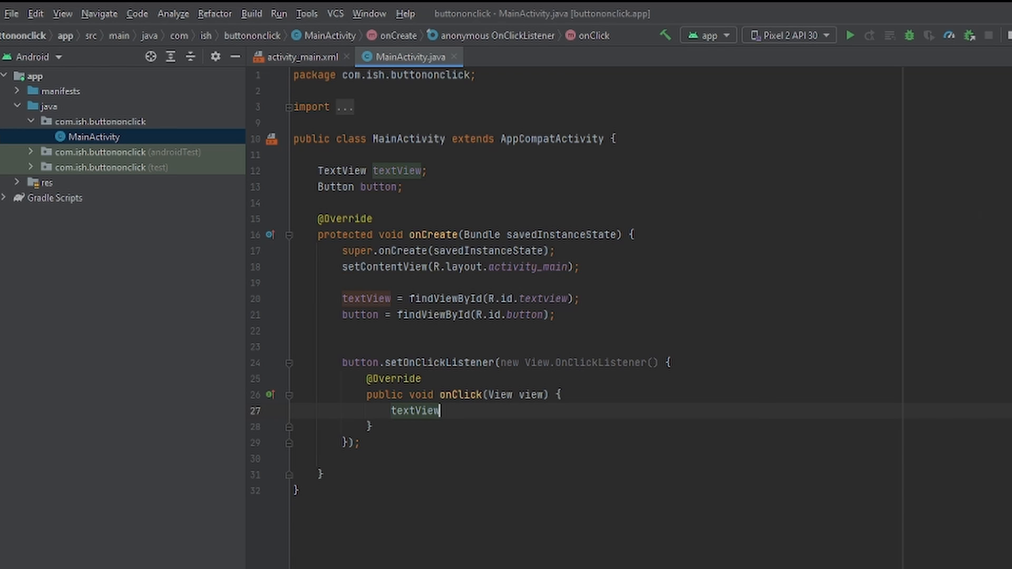
type(".setText(\"we press\");")
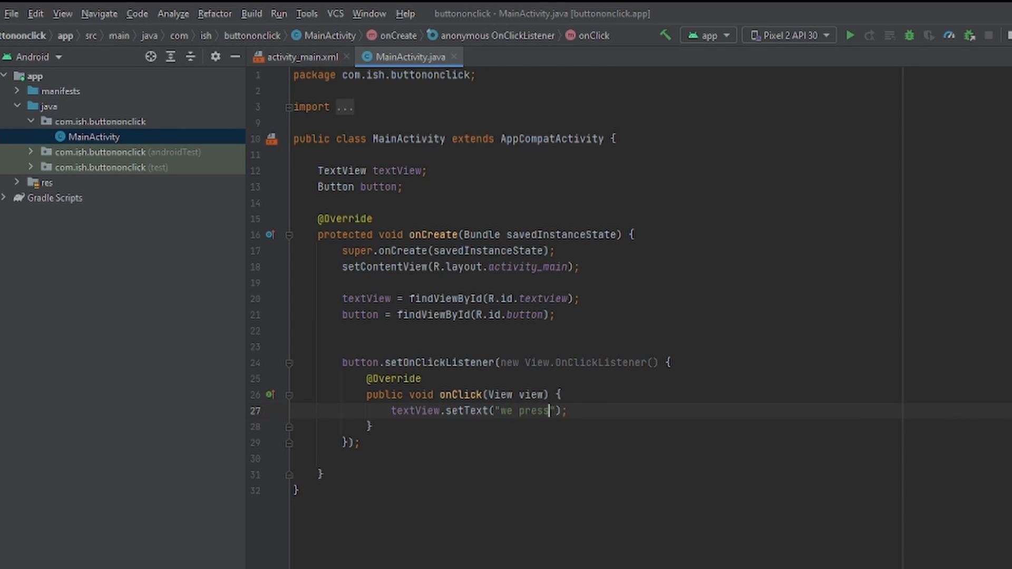
type("ed the button")
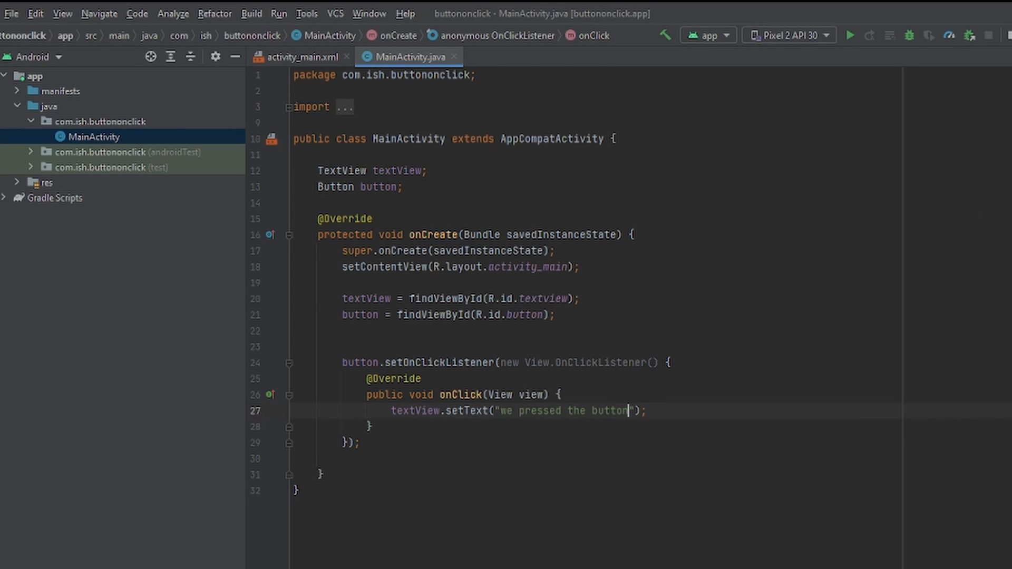
double_click(561, 410)
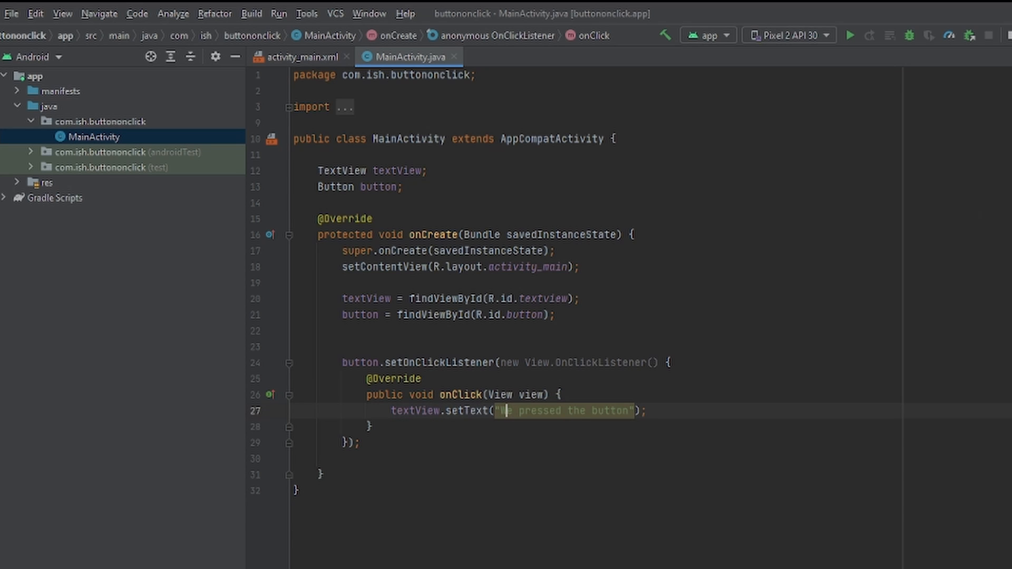
left_click(321, 475)
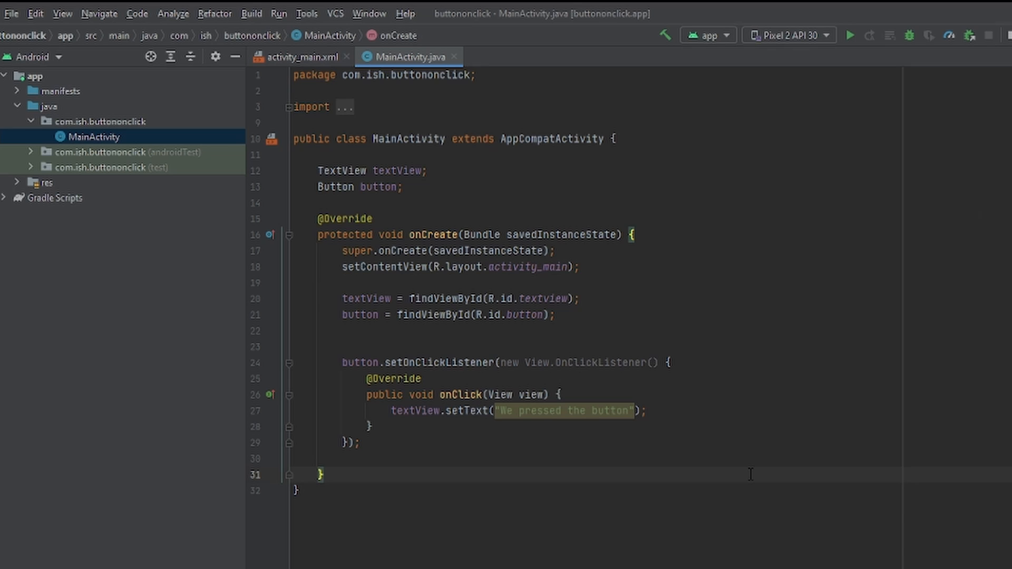
mouse_move(559, 392)
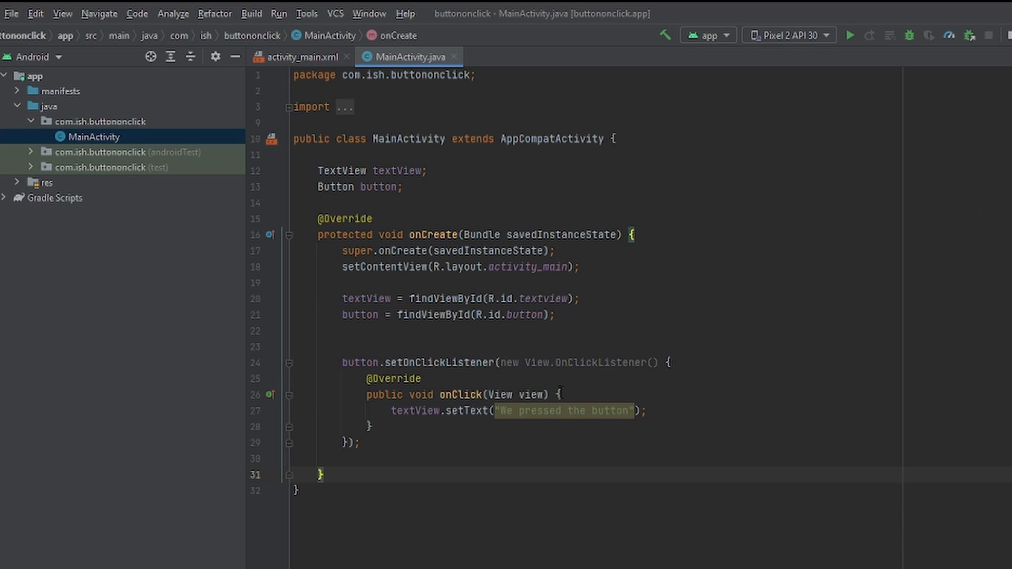
mouse_move(559, 392)
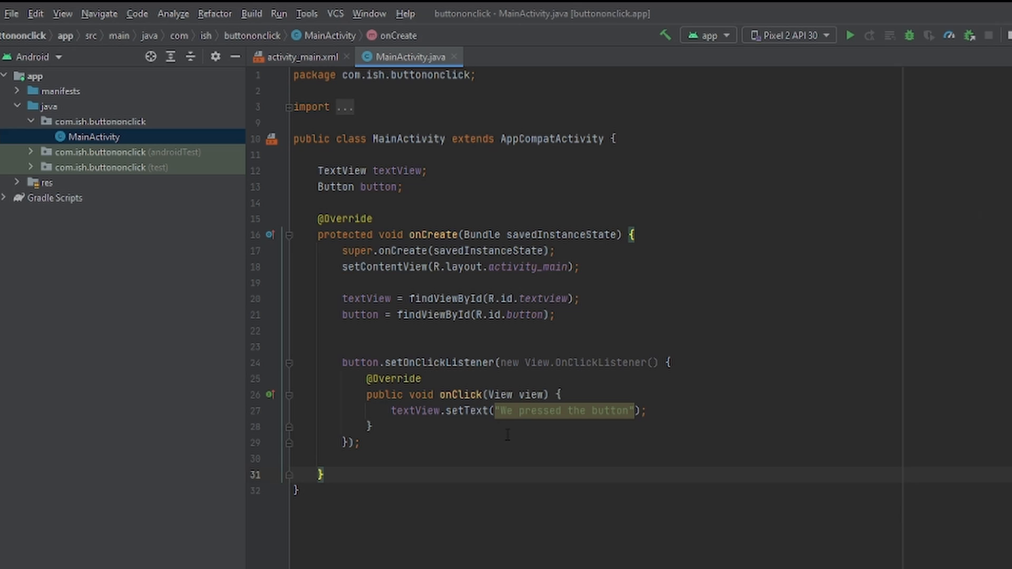
mouse_move(524, 452)
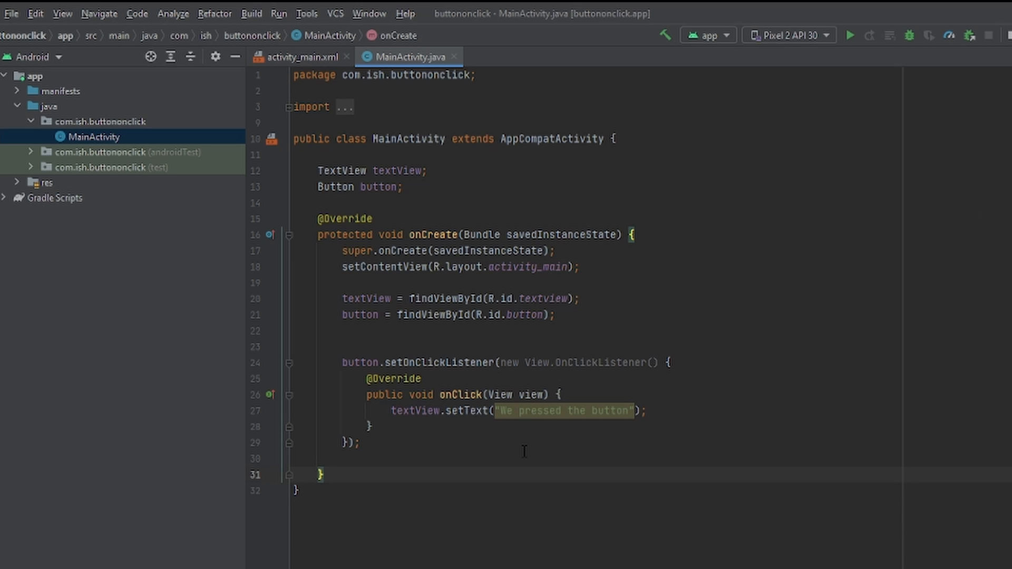
left_click(851, 35)
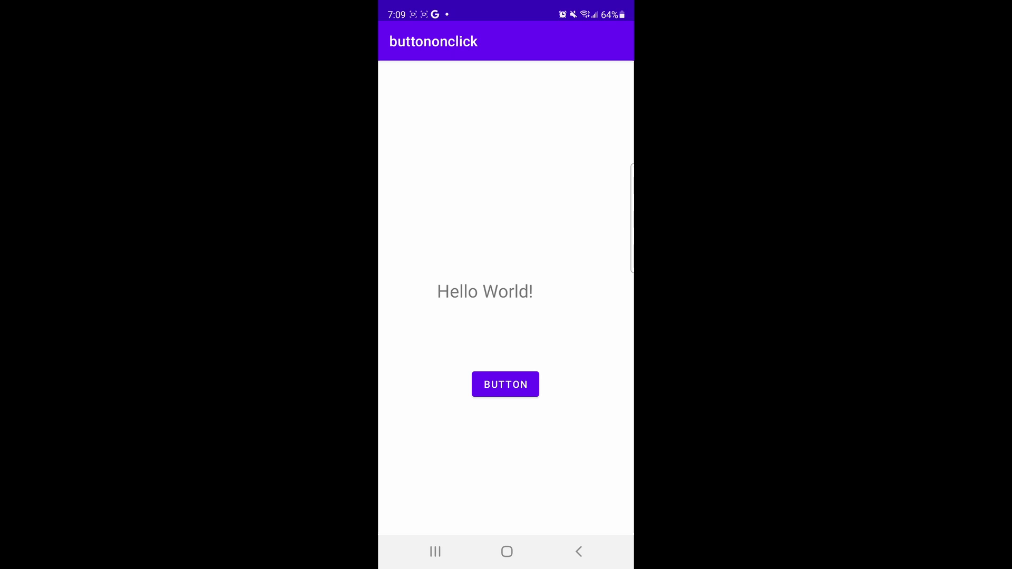
- Tap BUTTON in the buttononclick app so the text reads 'We pressed the button'
left_click(505, 384)
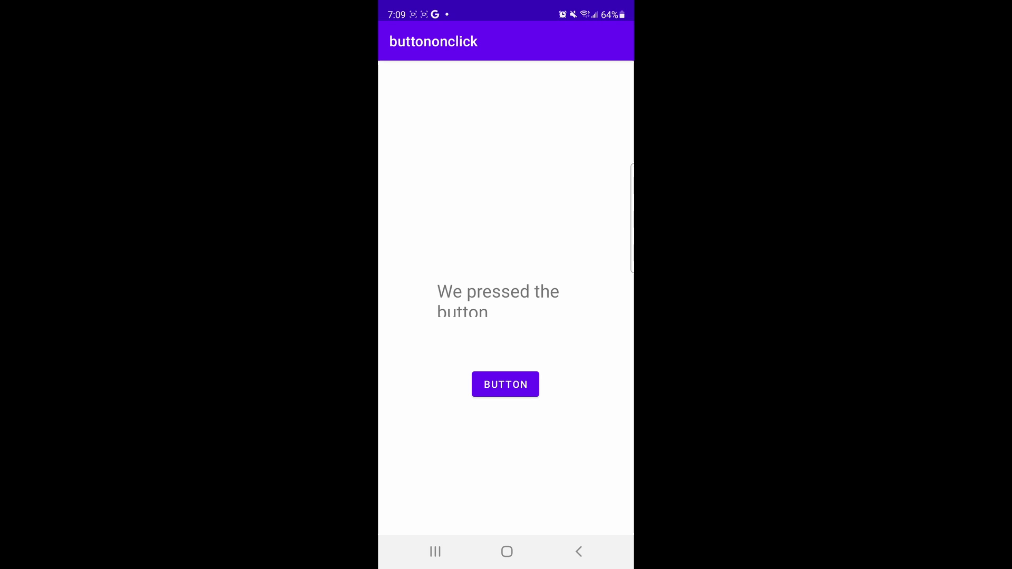